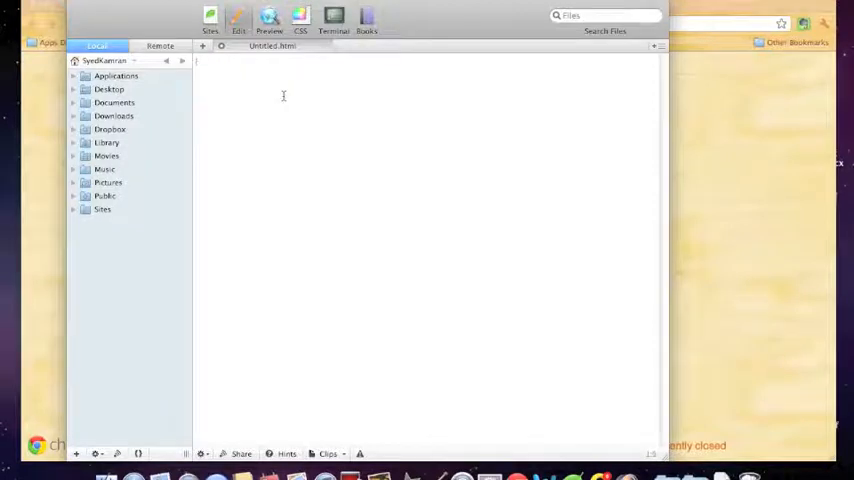
Type the opening <html> tag into the new Untitled.html file
type("<html>")
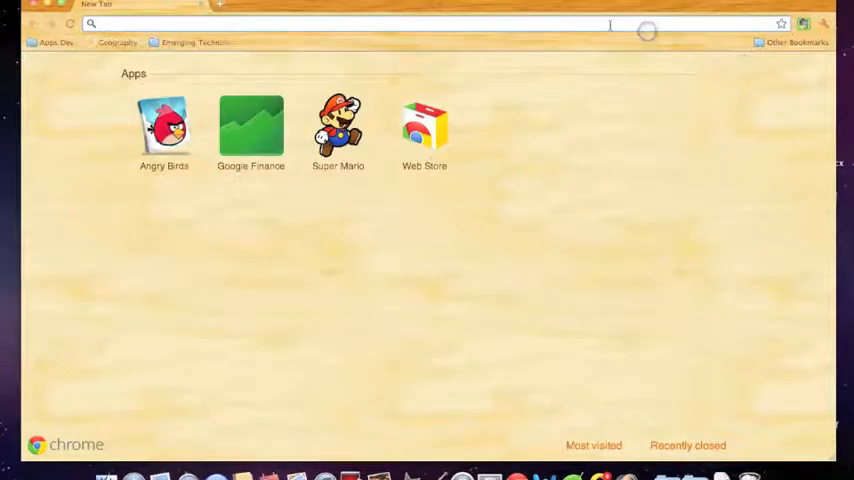
Search Chrome for notepad++ and open the official Notepad++ website
type("notepa")
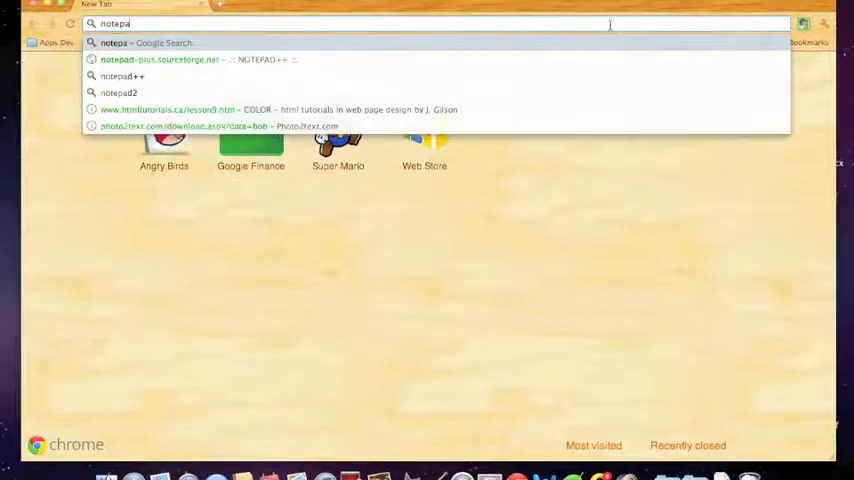
left_click(121, 76)
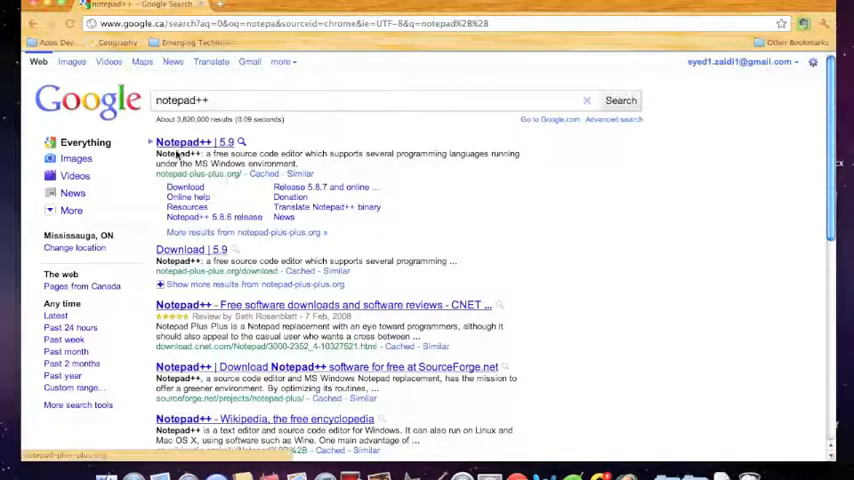
left_click(196, 141)
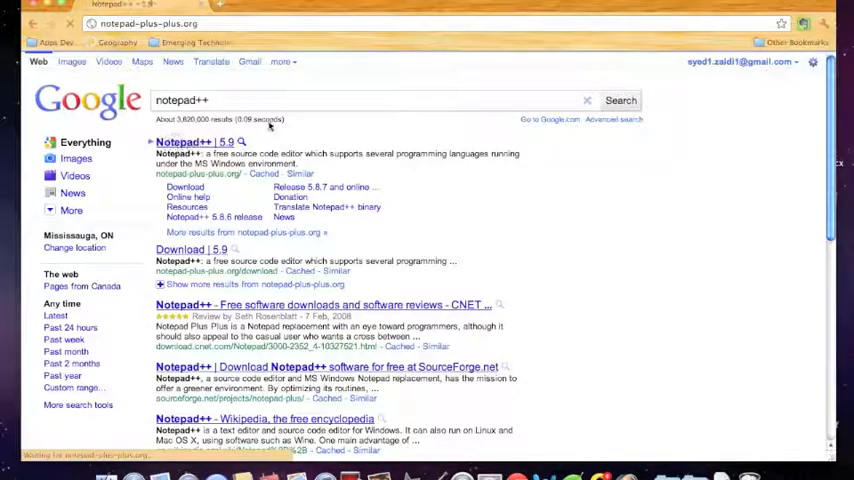
left_click(196, 141)
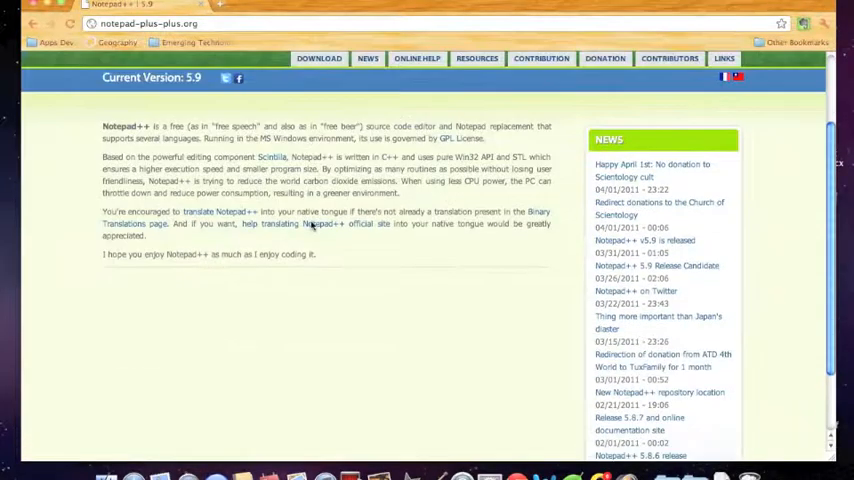
scroll("up", 3)
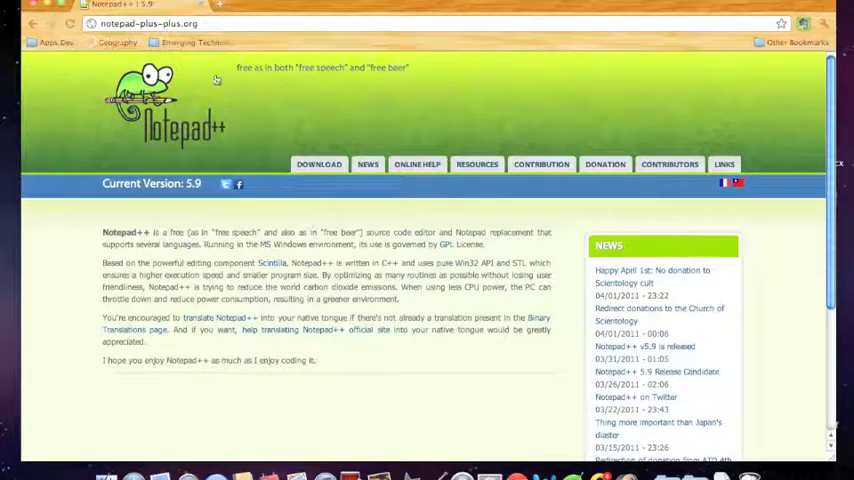
left_click(319, 164)
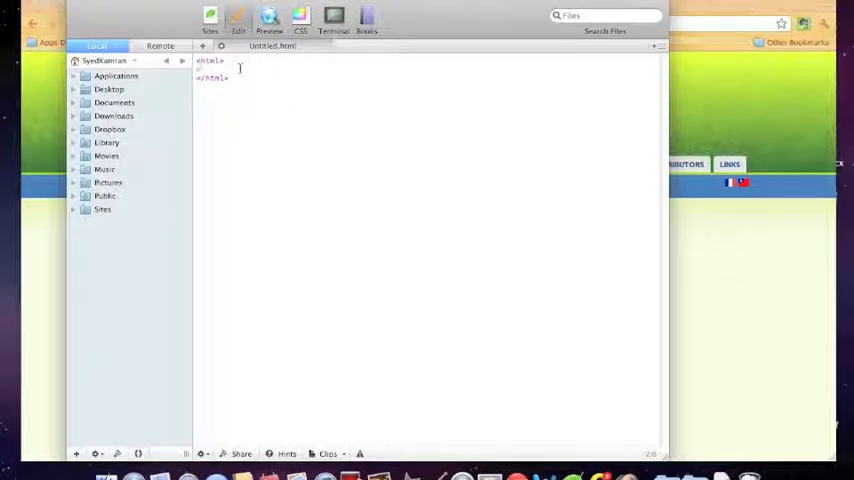
Add a <head> containing <title>Homepage</title> below the html tag
type("head>")
type("<title>")
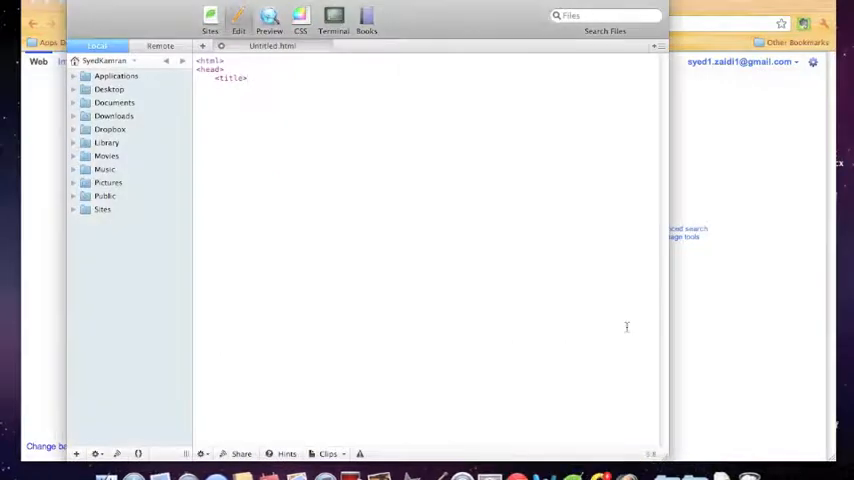
type("h0")
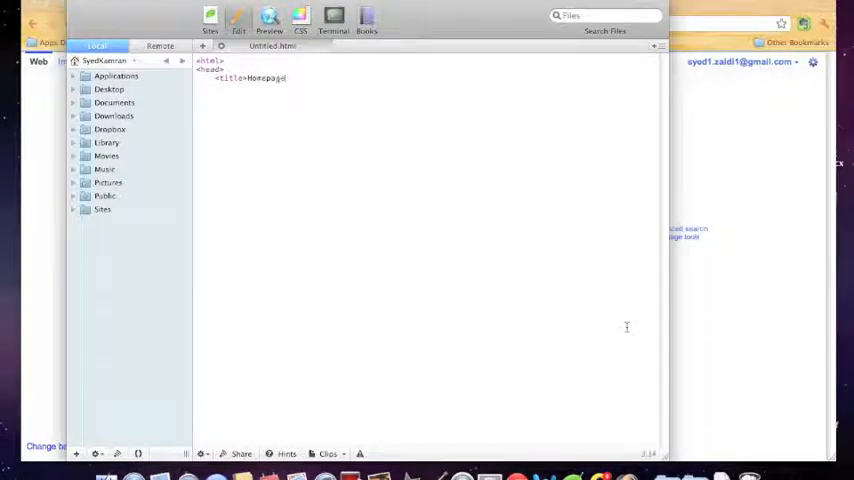
type("</ti")
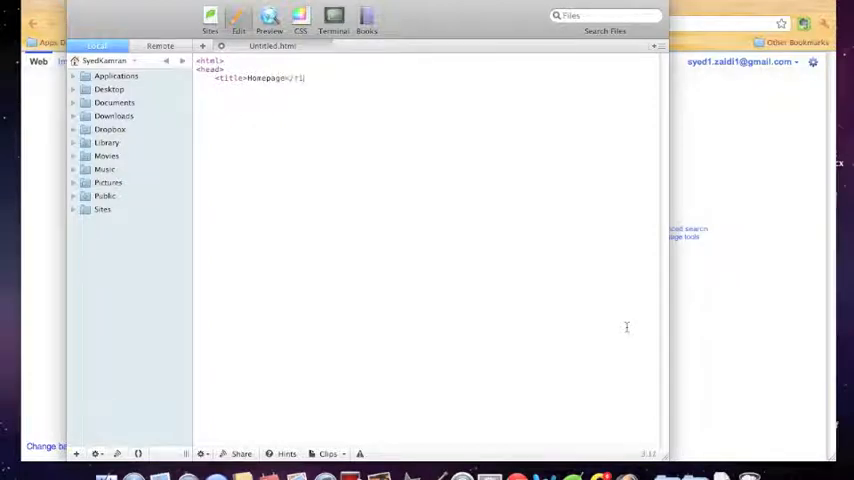
type("tl")
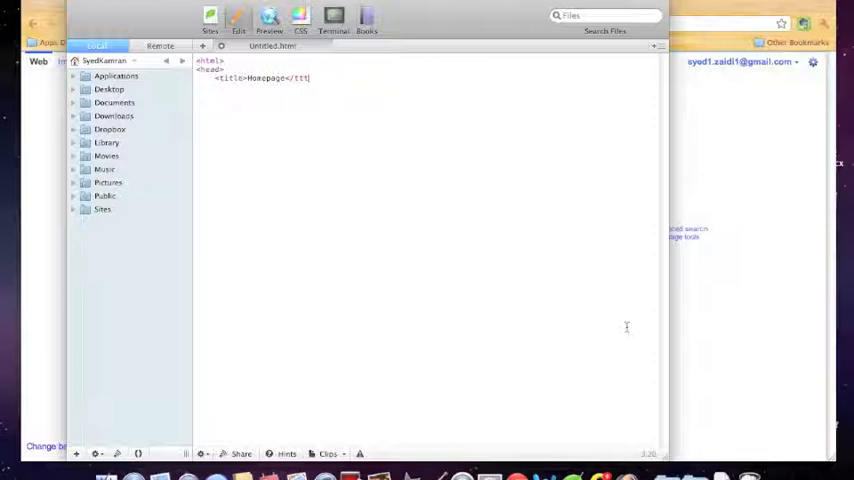
type("itle")
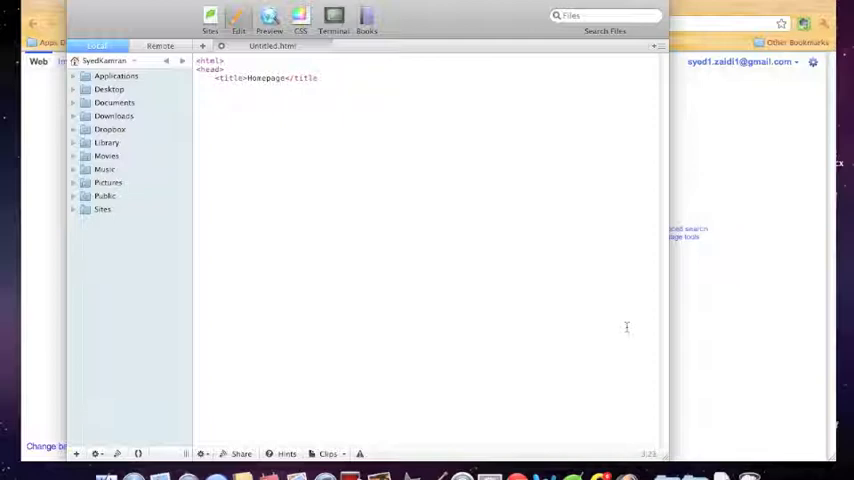
type(">")
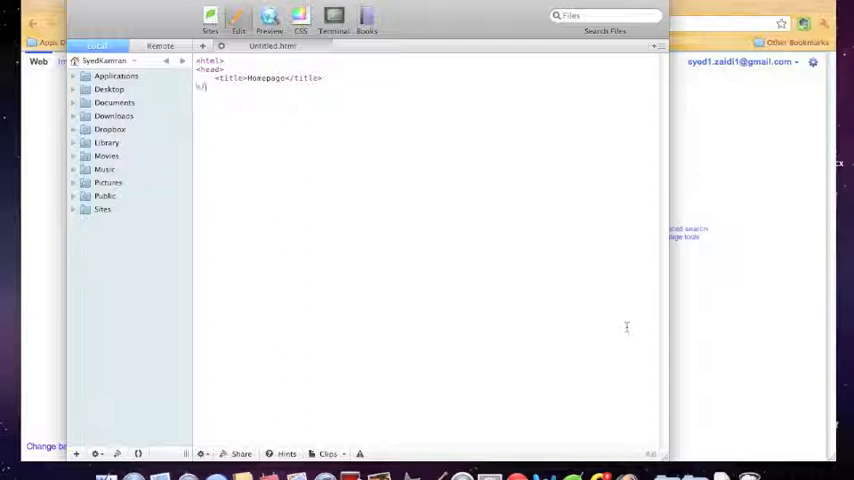
Close the head with </head>, then add opening <body> and <center> tags
type("</head>")
type("<body>")
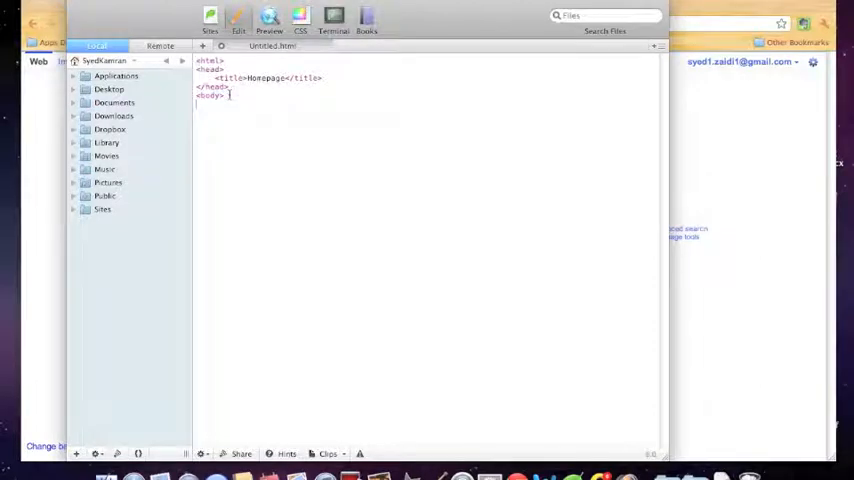
type("<center>")
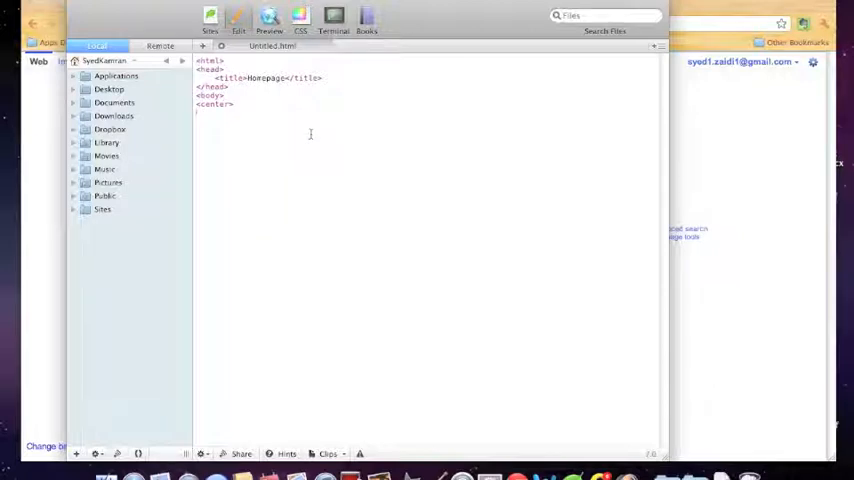
Add <font face="Arial"> and <font color="orange"> tags, fixing autocompleted quotes
type("<font face=\"")
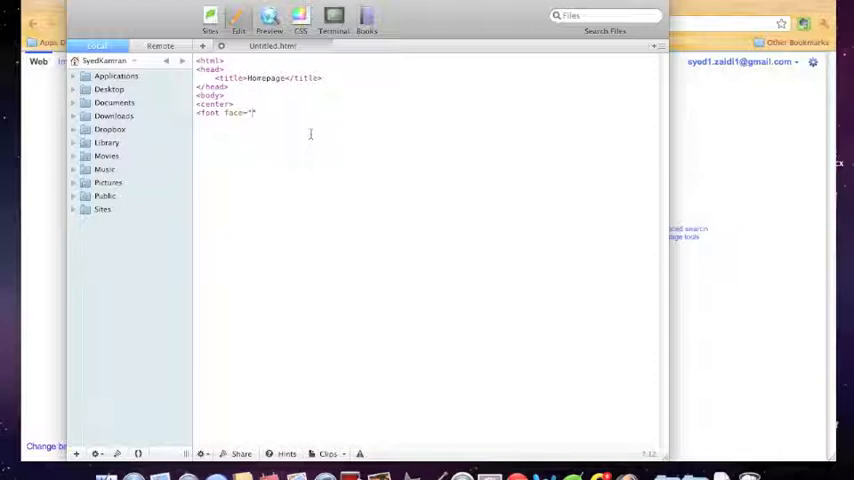
key("backspace")
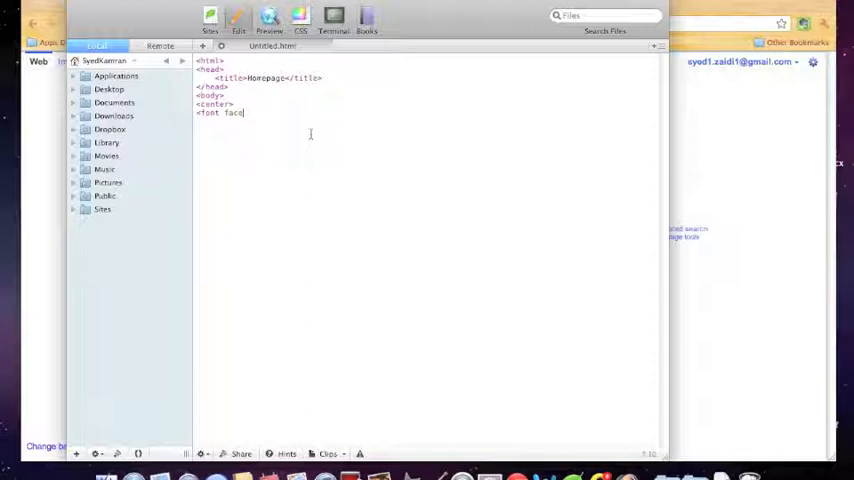
type("=\"A")
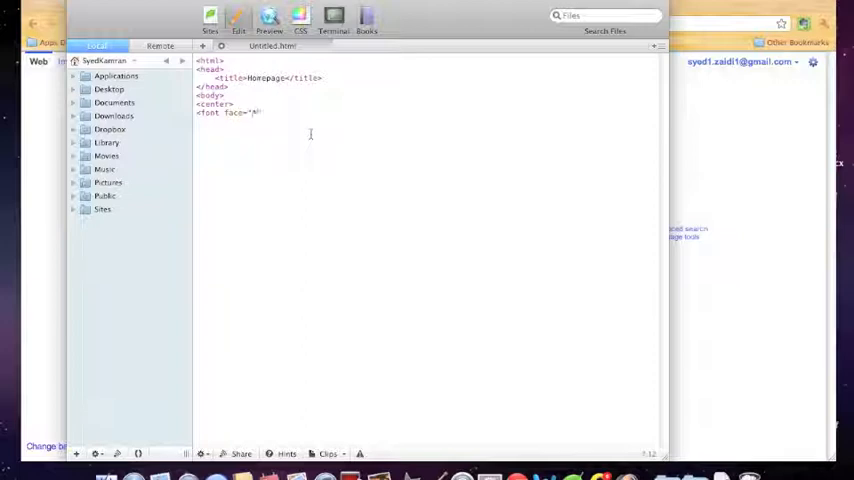
type("A")
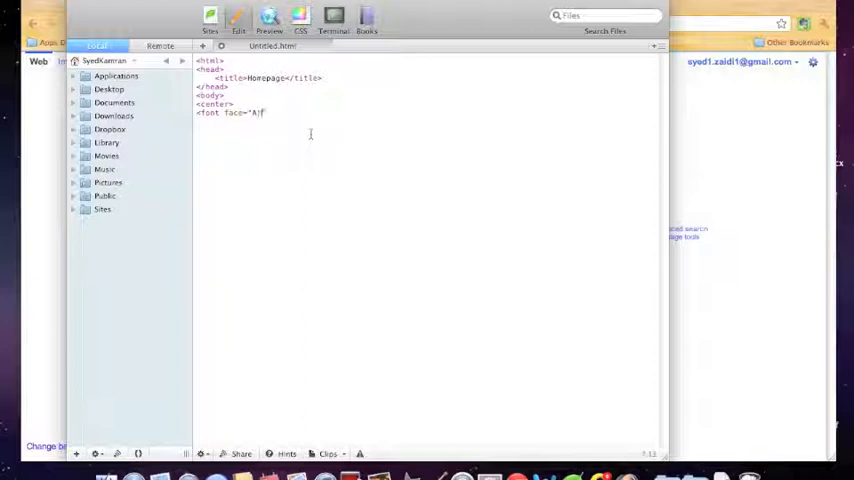
type("rial\";")
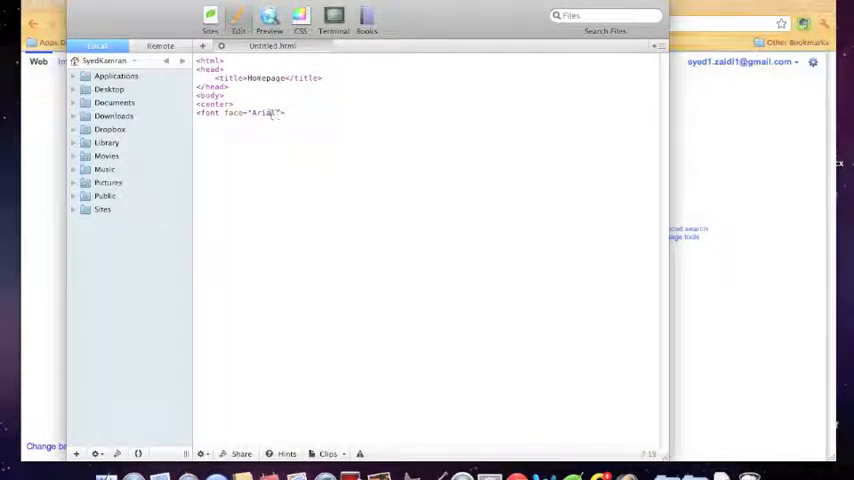
type(">")
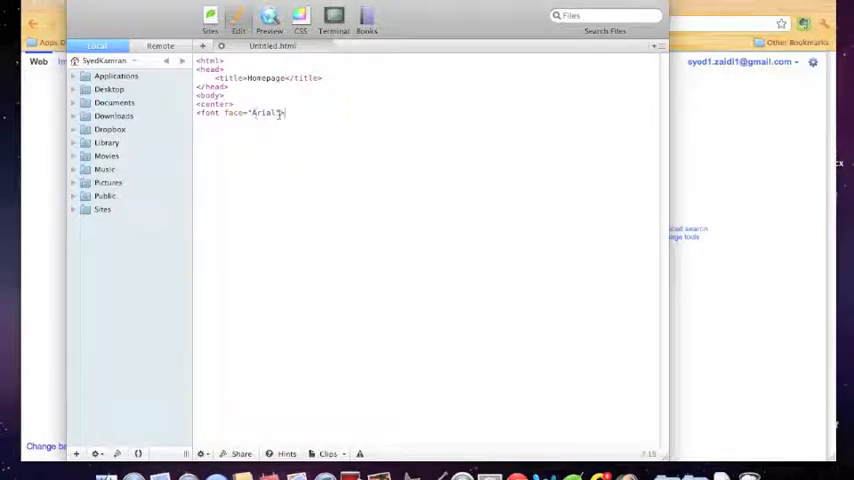
type("\">")
left_click(428, 121)
type("<font color=\"")
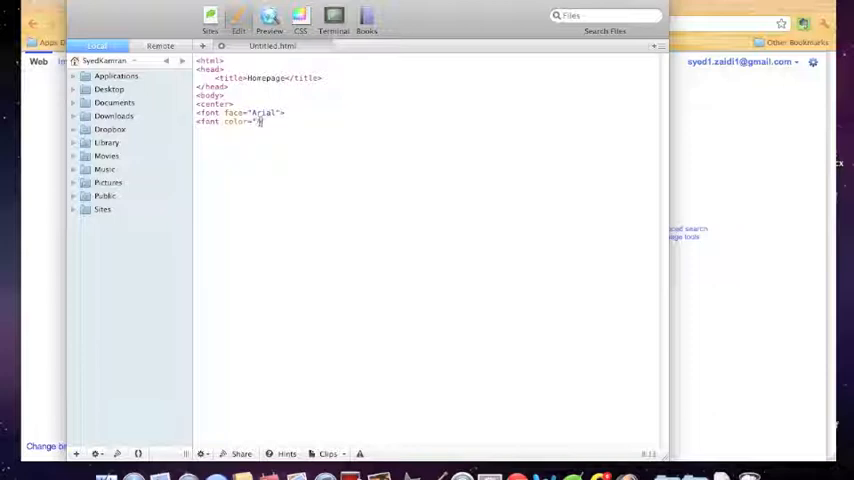
type("orange")
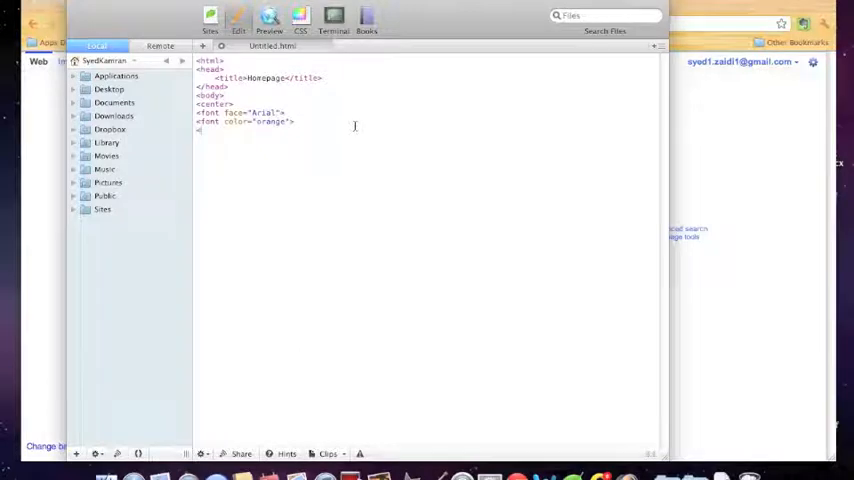
Add an h1 heading reading 'My Homepage', replacing the auto-added closing tag
type("<h")
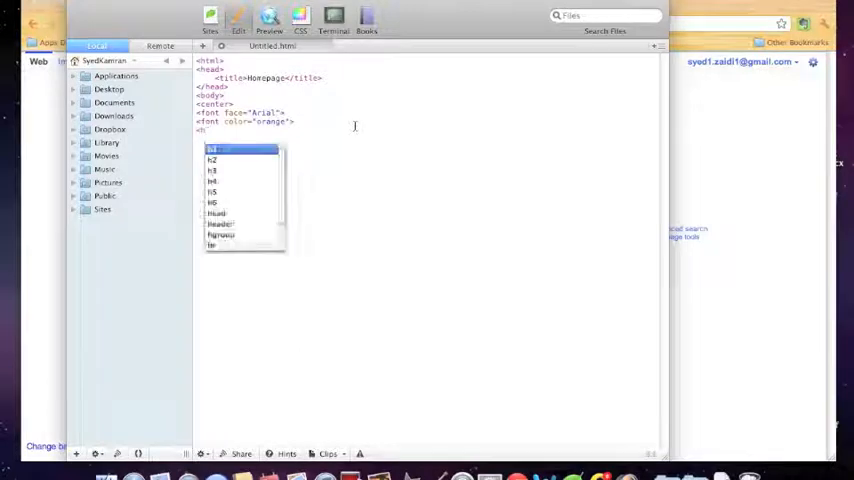
mouse_move(246, 201)
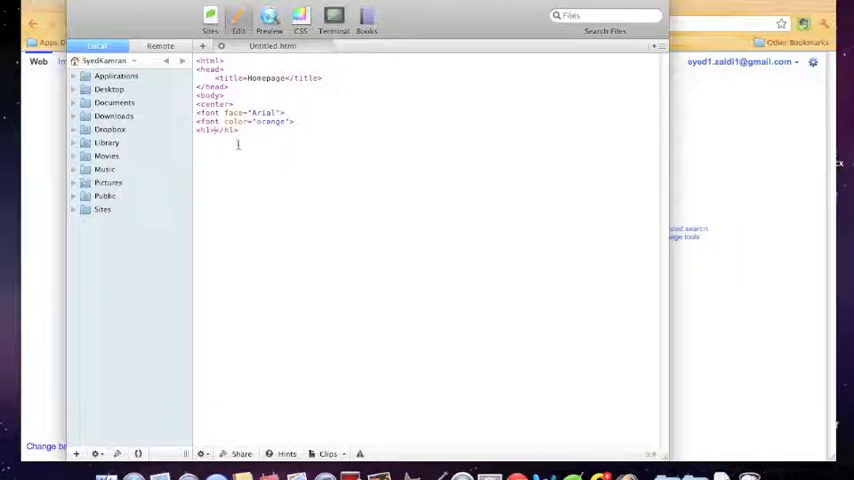
double_click(220, 130)
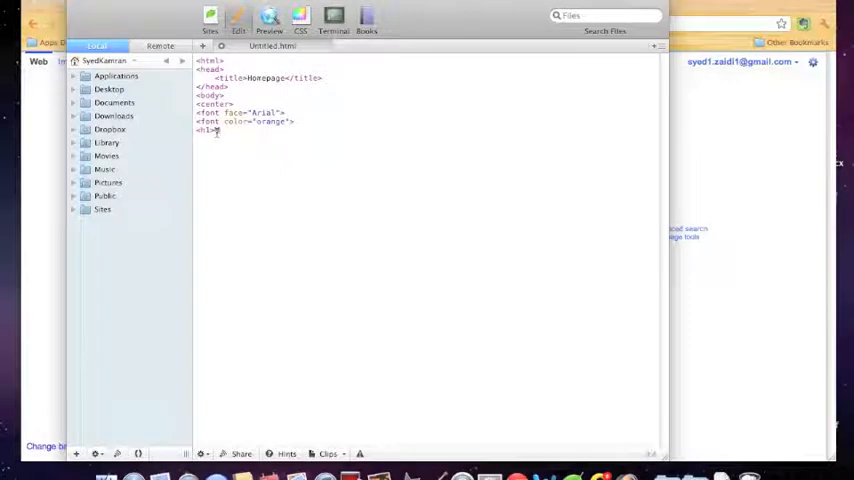
type("hp")
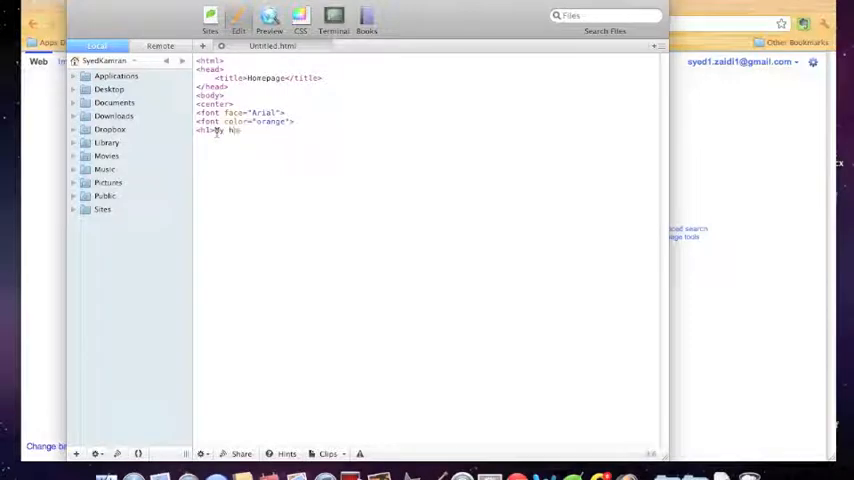
type("me")
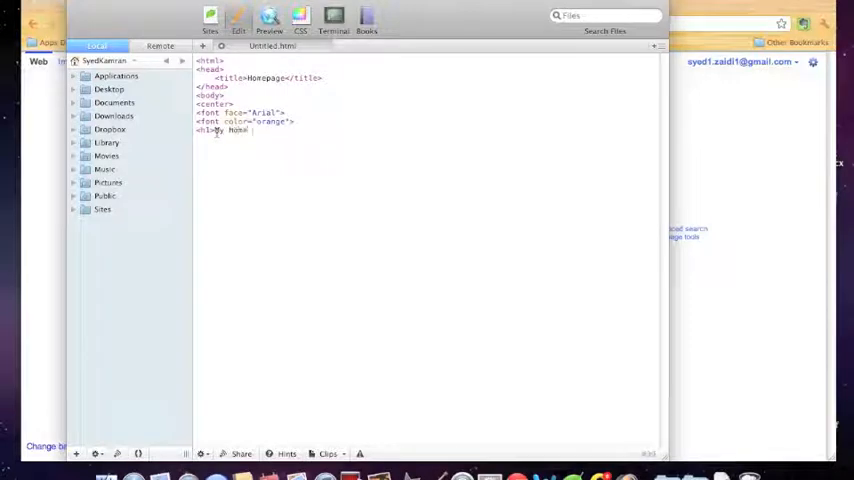
type("Homepage</h1>")
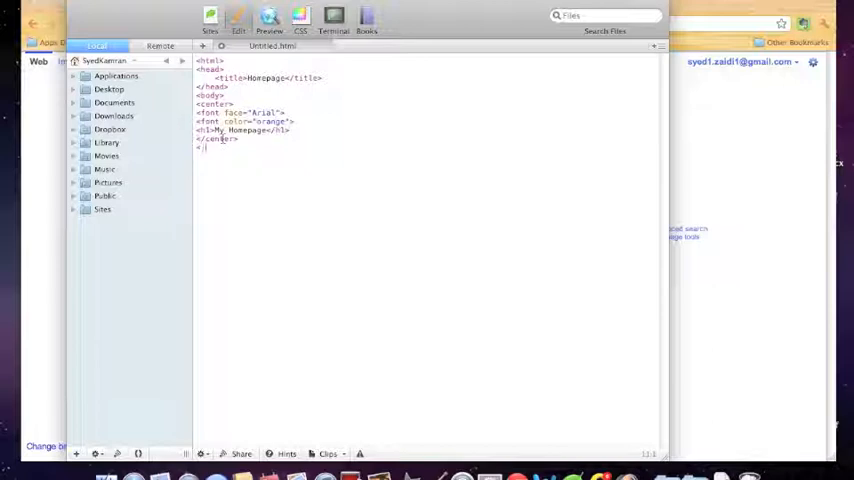
Write the paragraph 'This is my first attempt at making a HTML webpage!' and close it
type("p>")
type("This is my first attempt at making a HTML")
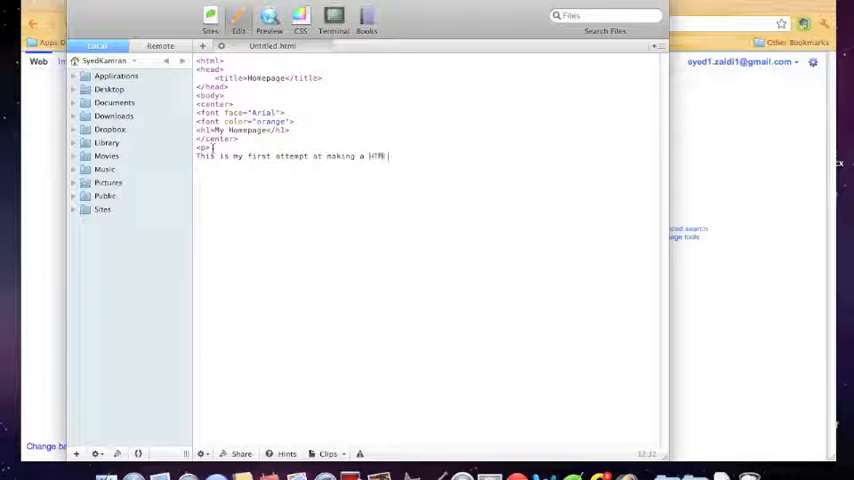
type("webpage")
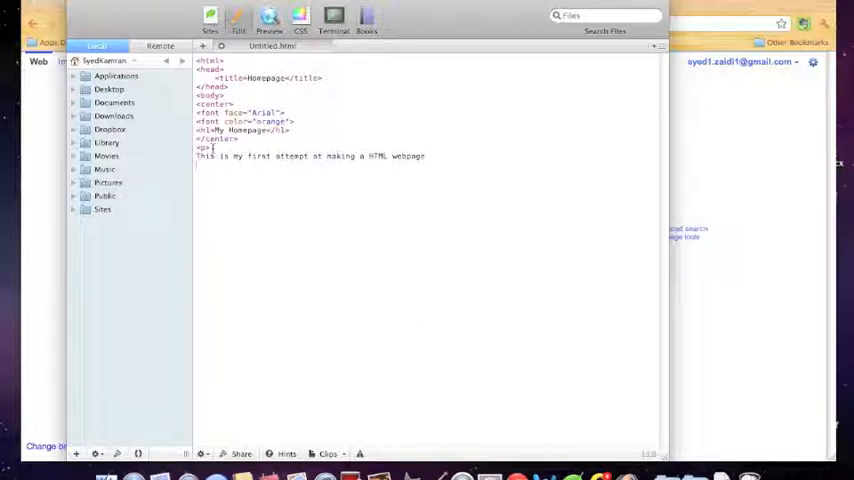
type("!")
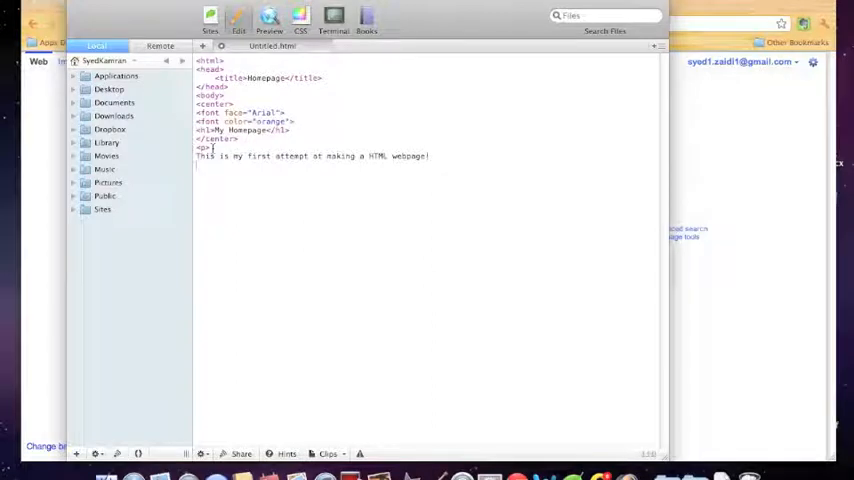
type("</div>")
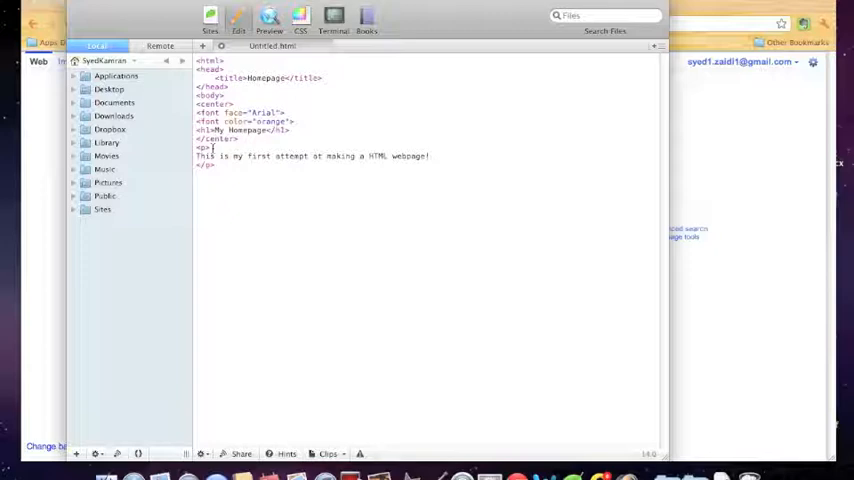
Type </body> and </html> on new lines below the paragraph
type("</")
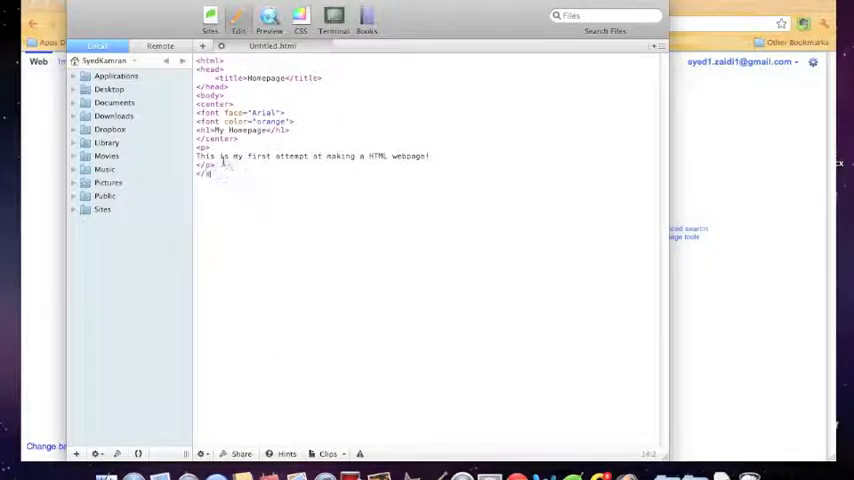
type("body>")
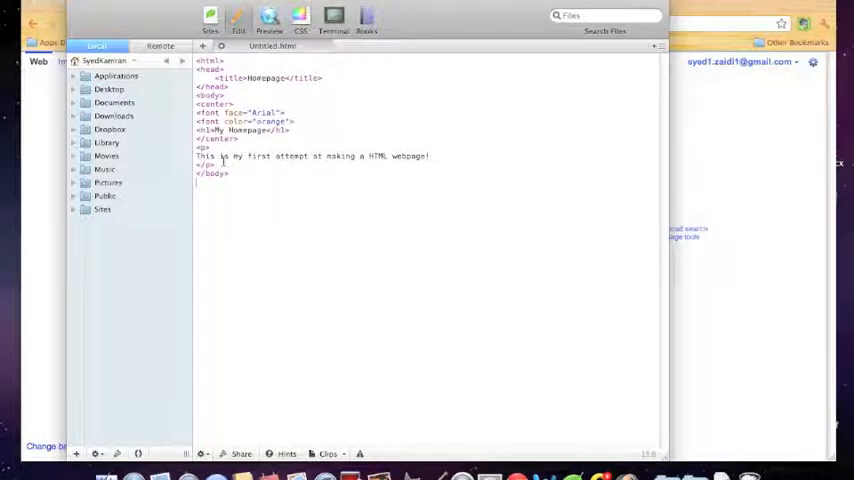
type("</html>")
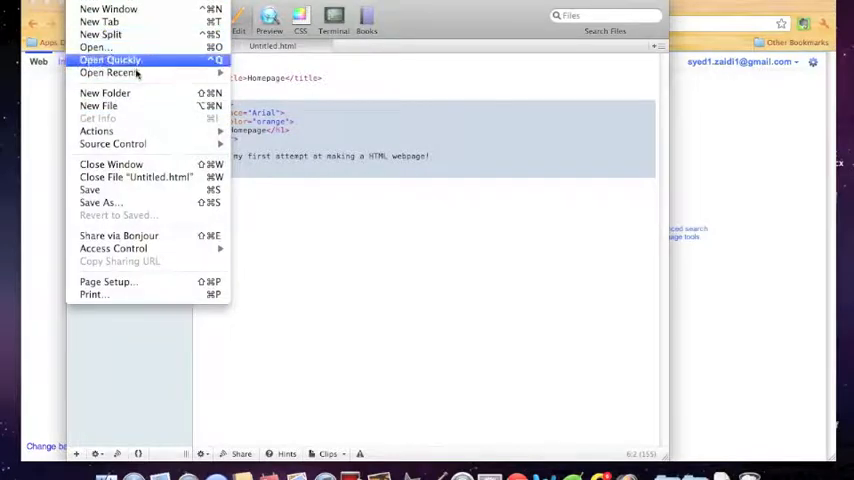
Use File > Save As to store the page as 'Homepage' in HTML Website
left_click(93, 47)
type("Homepage")
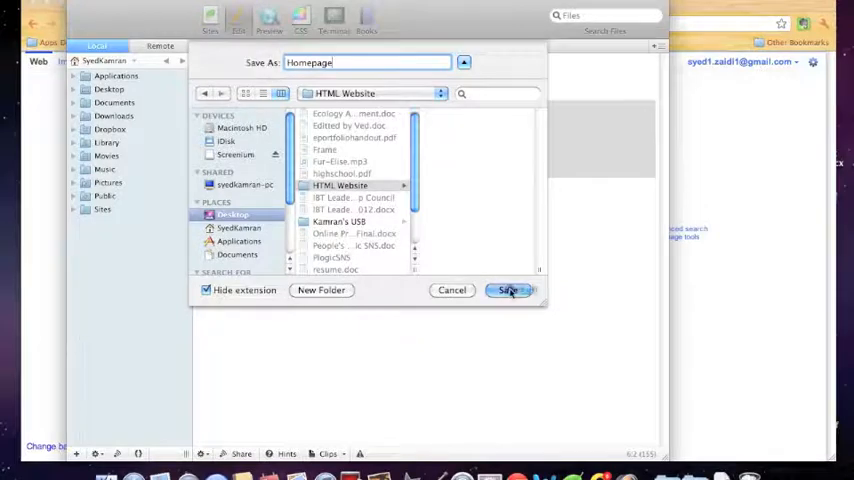
left_click(510, 290)
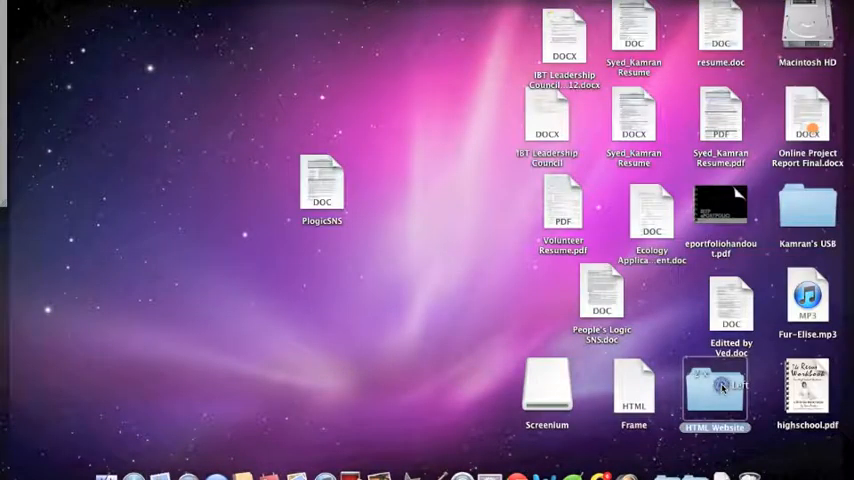
Open the HTML Website folder in Finder and double-click the saved Homepage file
double_click(714, 387)
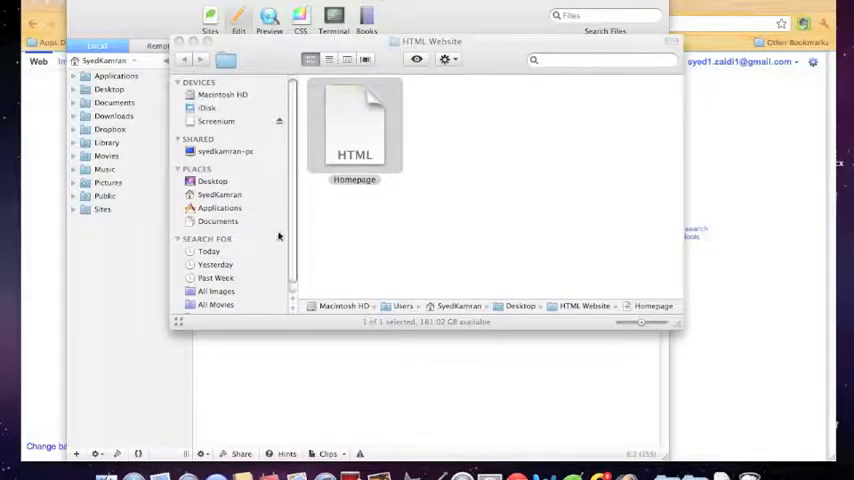
double_click(354, 125)
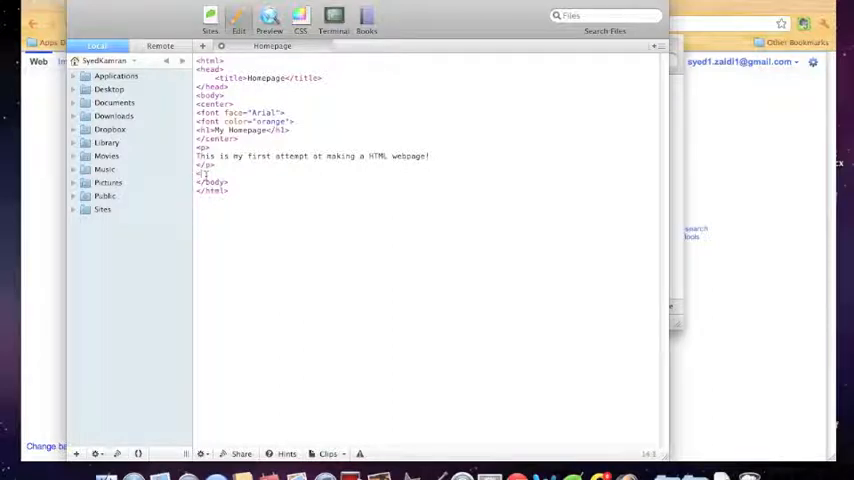
Start a <body bgcolor="bl…"> tag above the closing body tag
type("<")
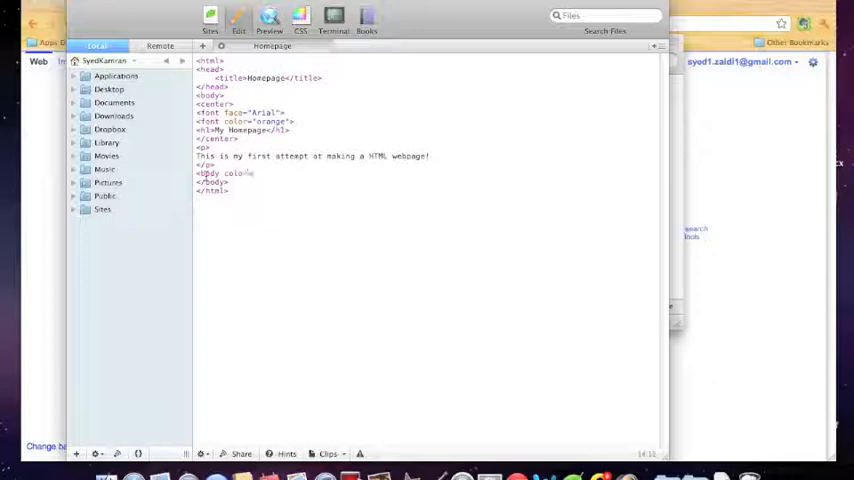
type("r")
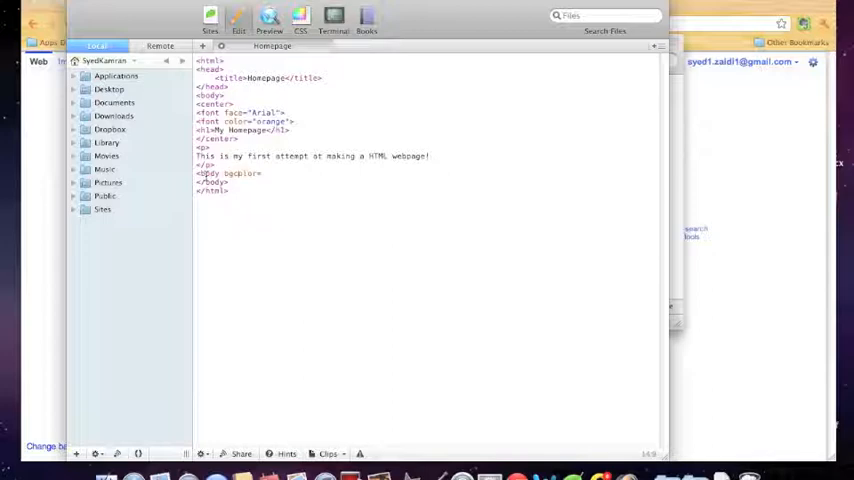
double_click(243, 173)
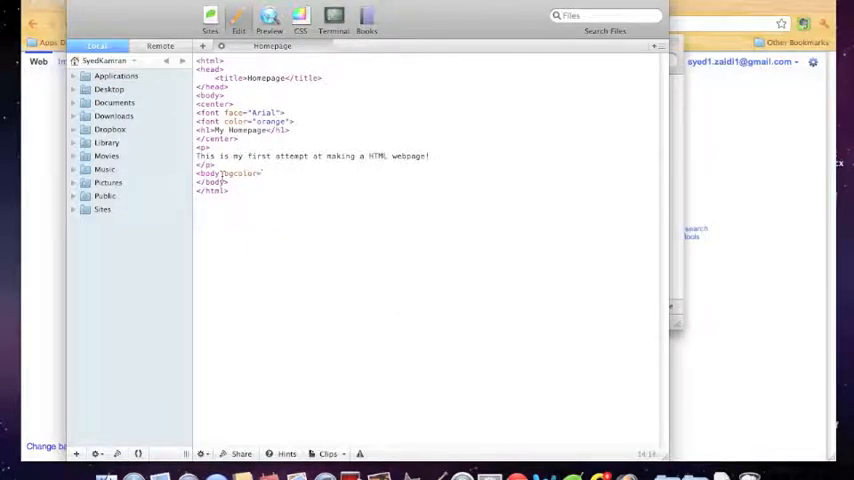
type("\"")
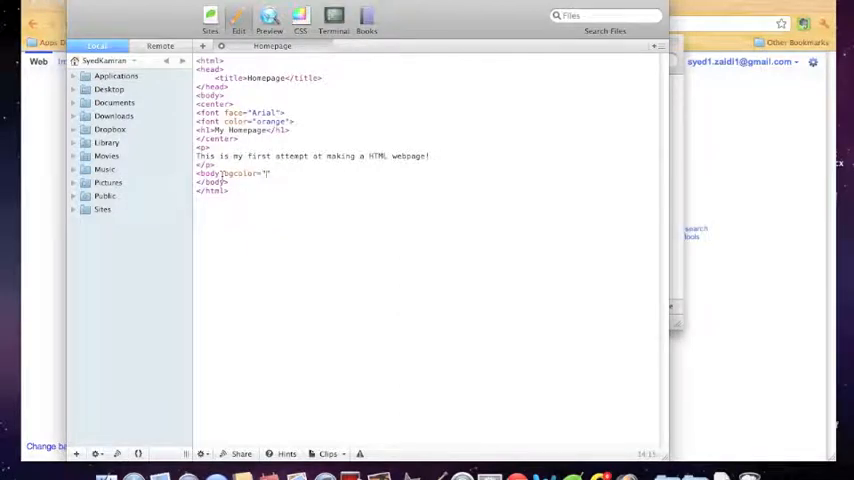
type("bl")
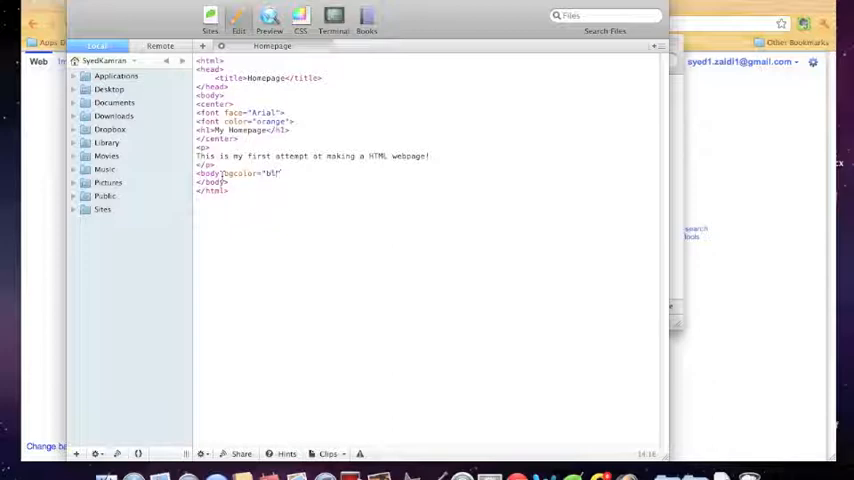
key("Backspace")
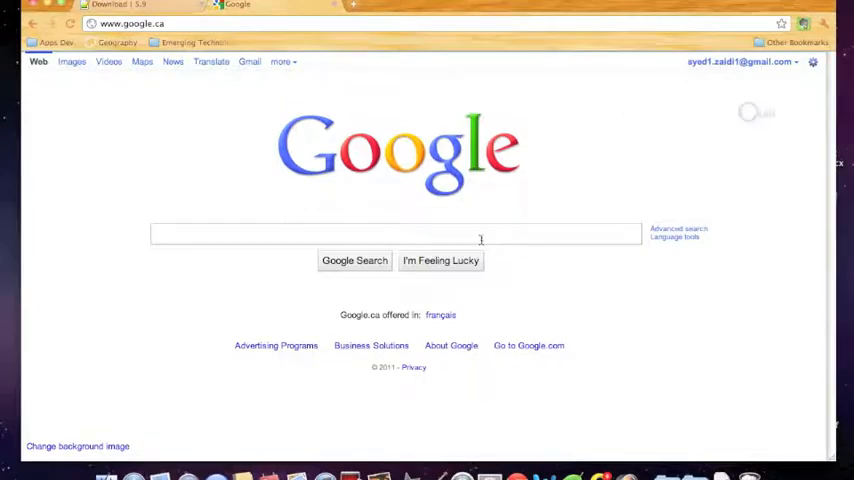
Search Google for 'html color codes' and open Computer Hope's HTML color codes page
type("html c")
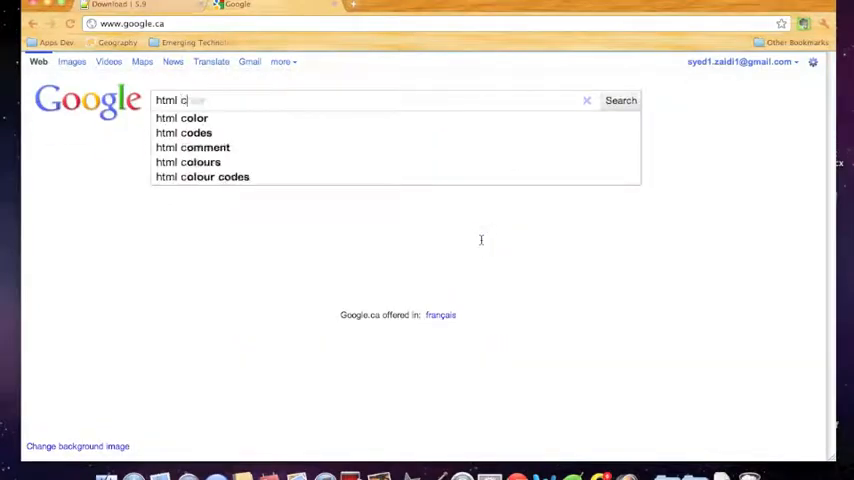
left_click(183, 132)
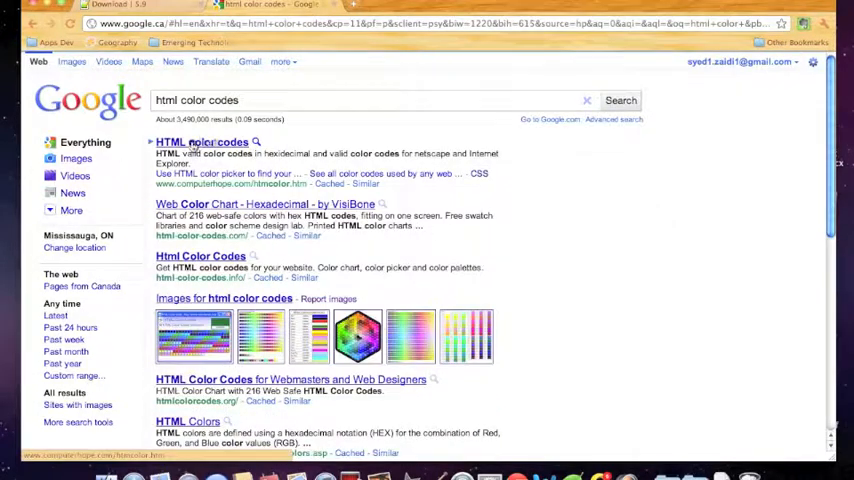
left_click(201, 141)
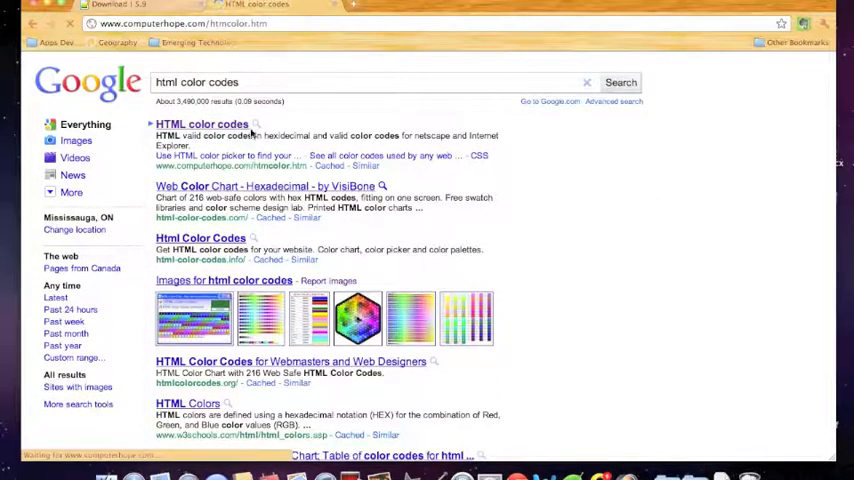
left_click(200, 123)
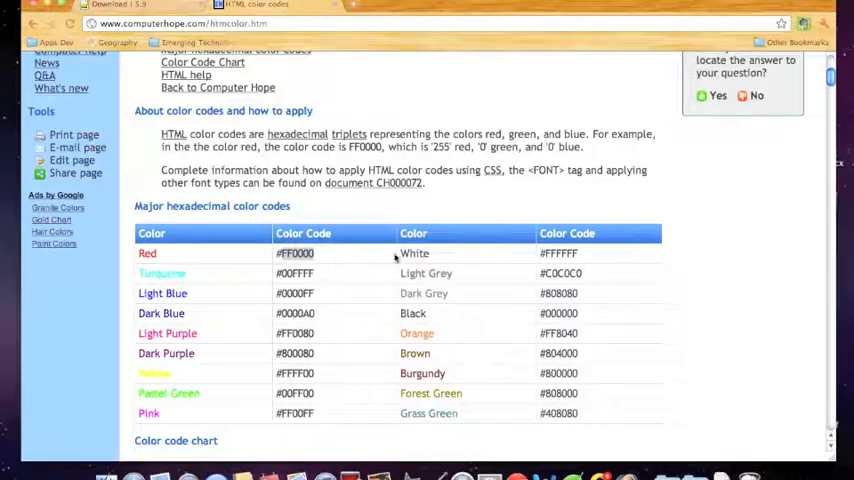
mouse_move(537, 308)
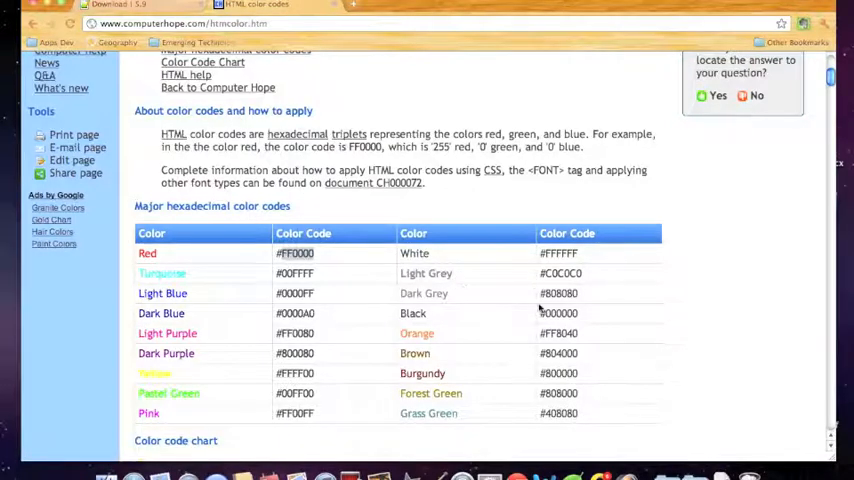
Scroll the Computer Hope chart down to the blues and pick Dodger Blue4, #153E7E
scroll("down", 3)
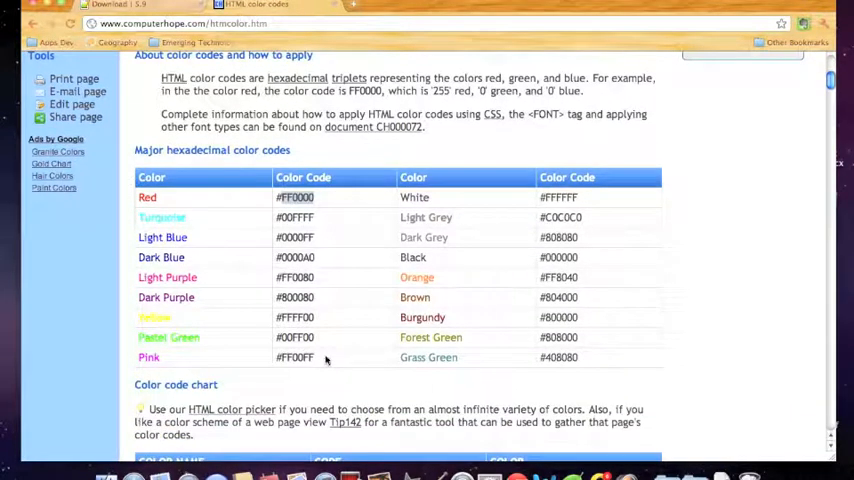
scroll("down", 3)
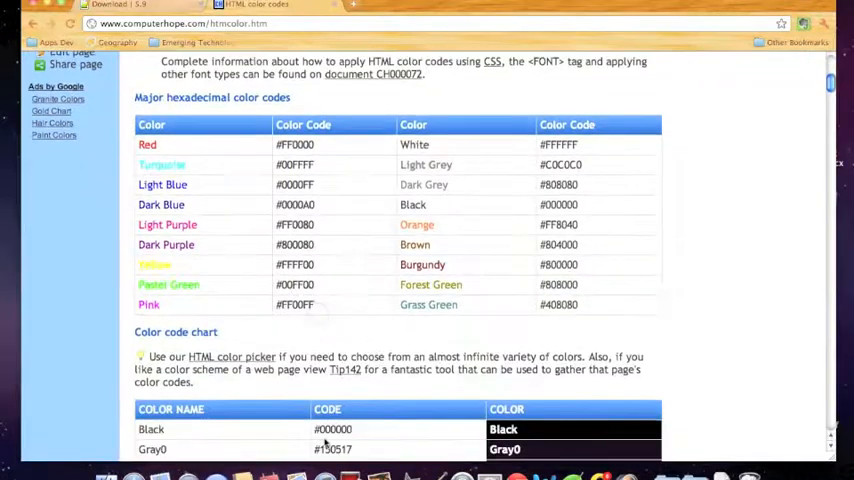
scroll("down", 3)
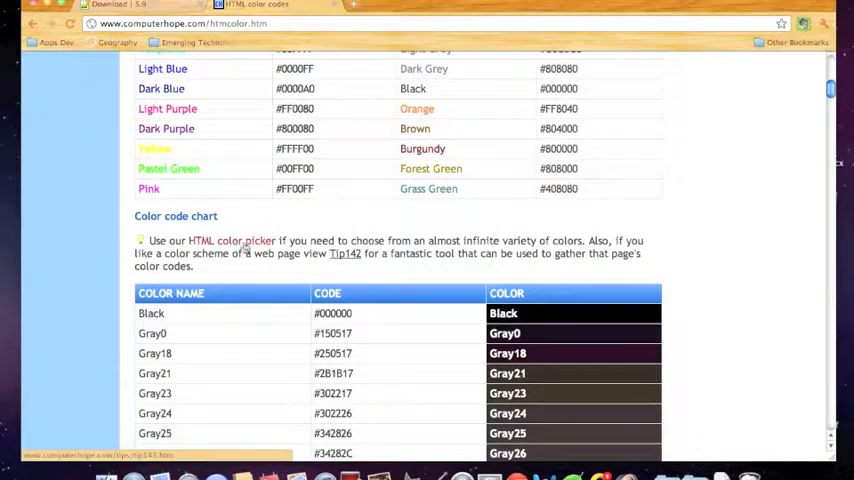
scroll("down", 3)
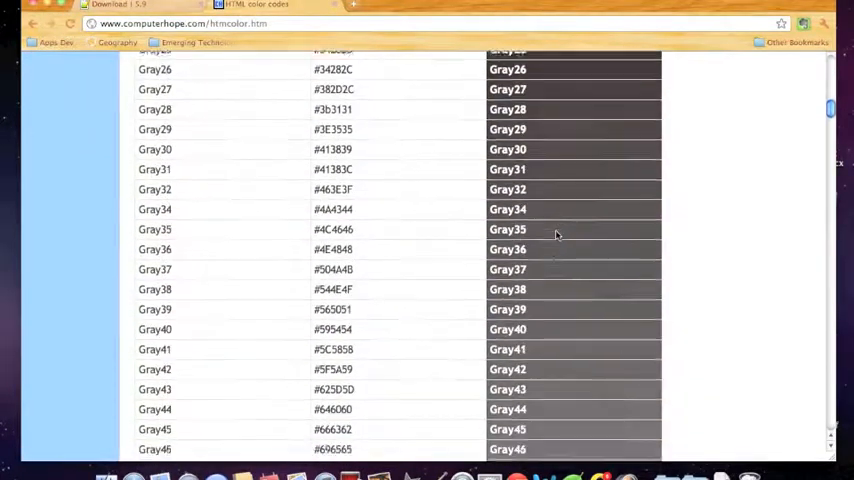
scroll("down", 3)
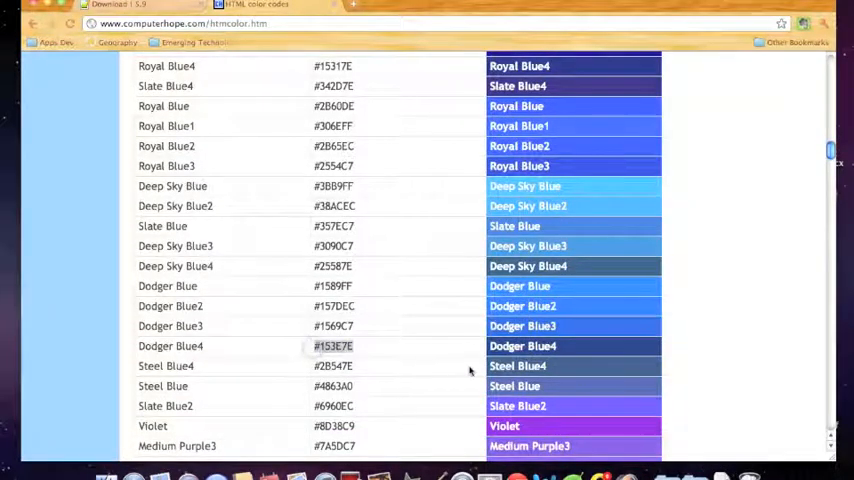
mouse_move(535, 360)
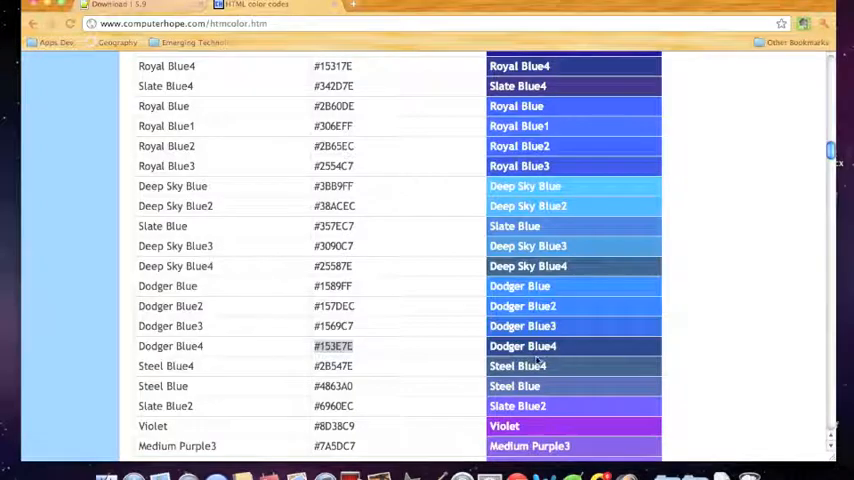
scroll("down", 3)
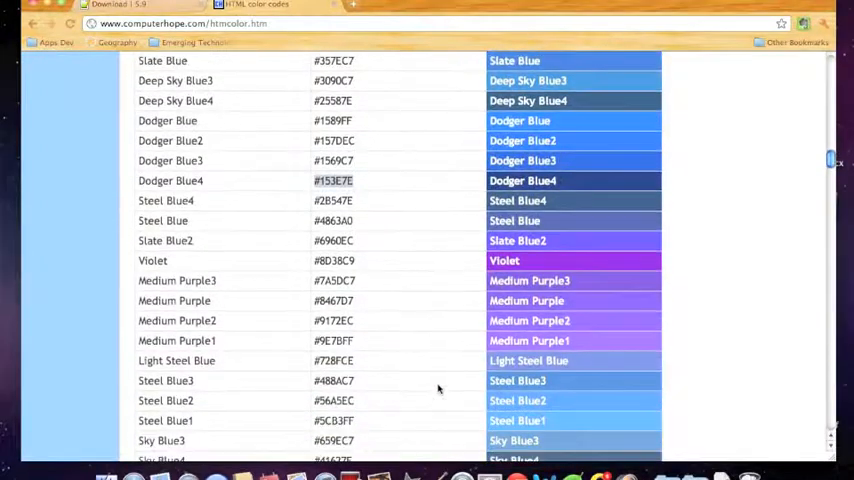
scroll("down", 3)
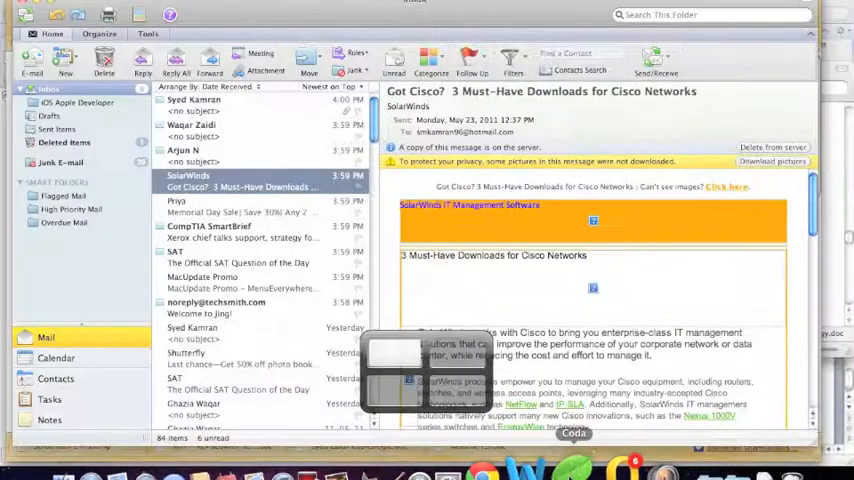
Switch from the Outlook mail window back to the Homepage file in Coda
left_click(192, 125)
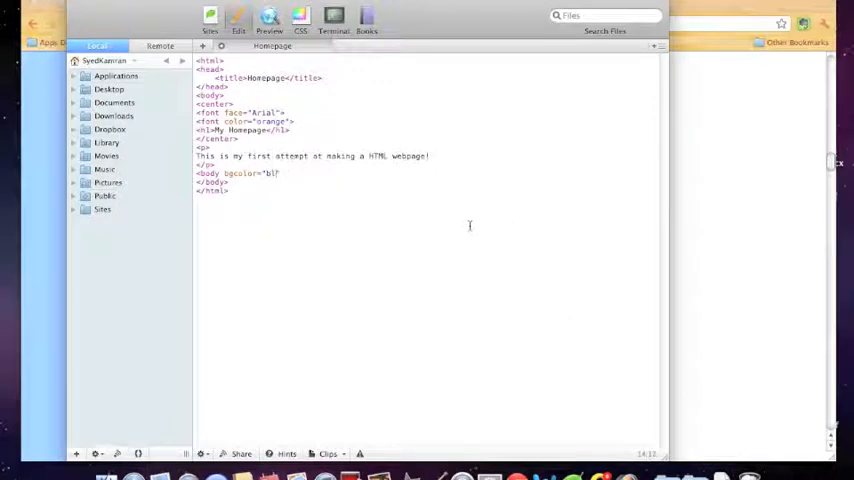
Replace the half-typed 'bl' bgcolor value with #5CB3FF
key("Backspace")
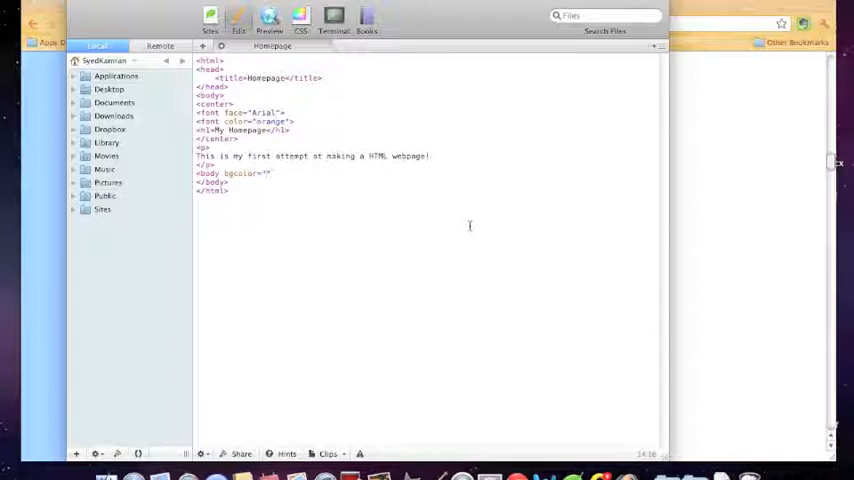
type("#5CB3FF")
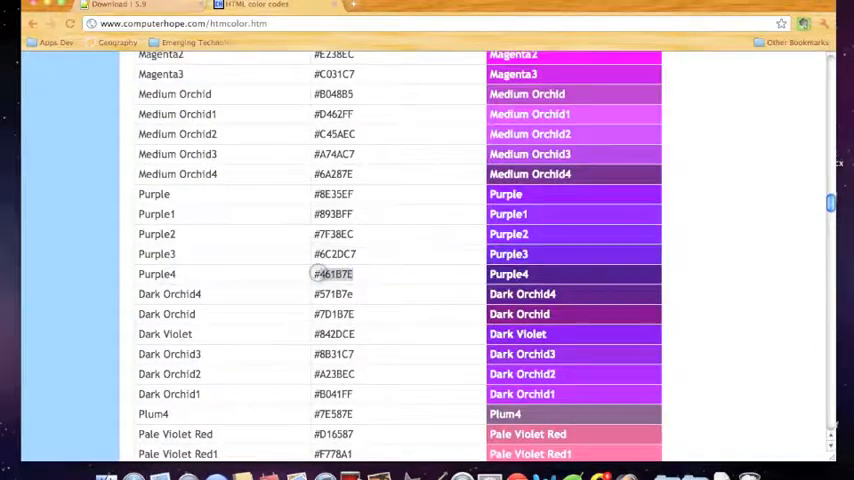
Scroll further down the HTML colour codes chart in Chrome
scroll("down", 3)
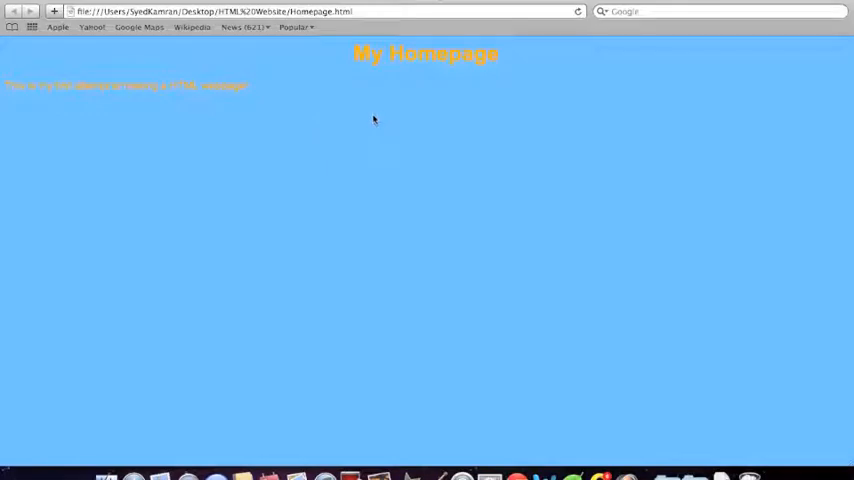
mouse_move(359, 114)
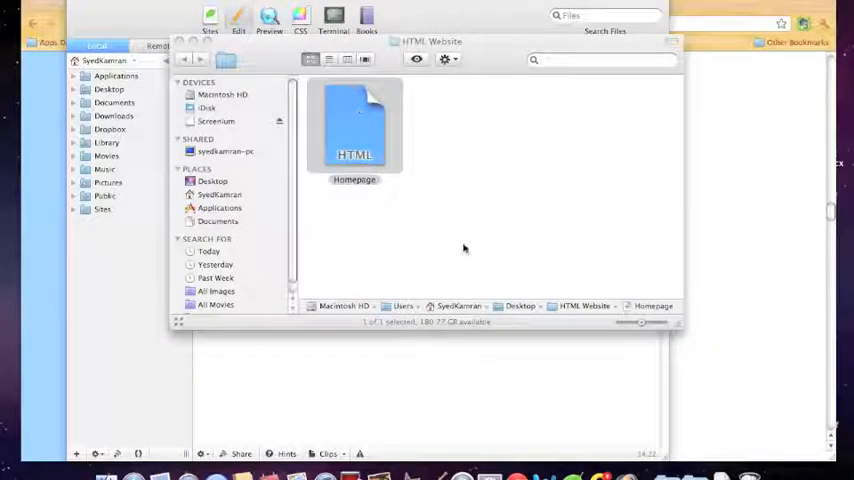
Replace the body tag's bgcolor value with 'blue'
double_click(354, 125)
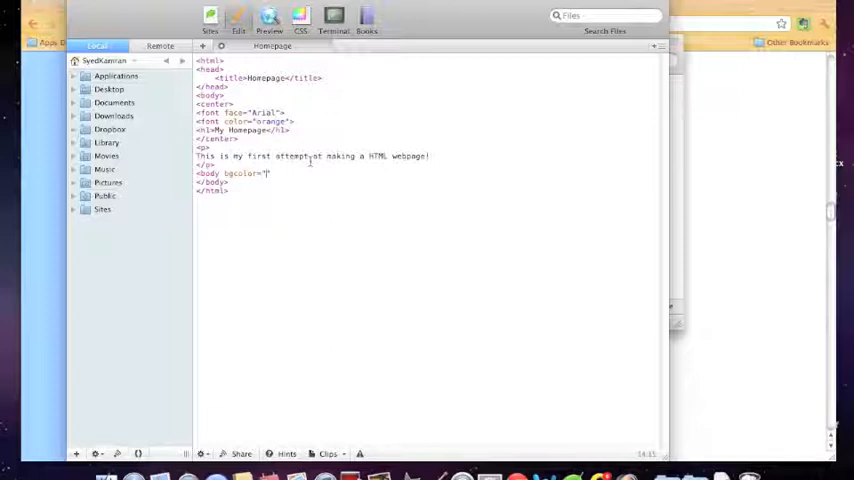
type("blue")
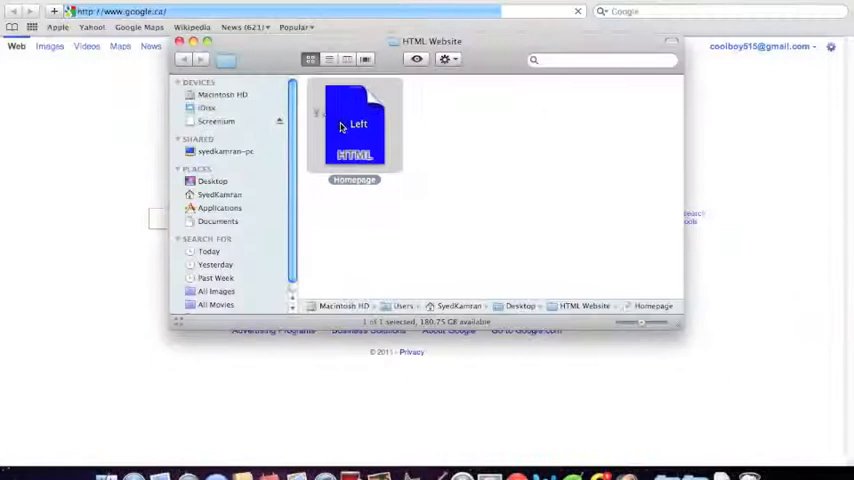
Open the Homepage file from the HTML Website folder in Safari
double_click(355, 125)
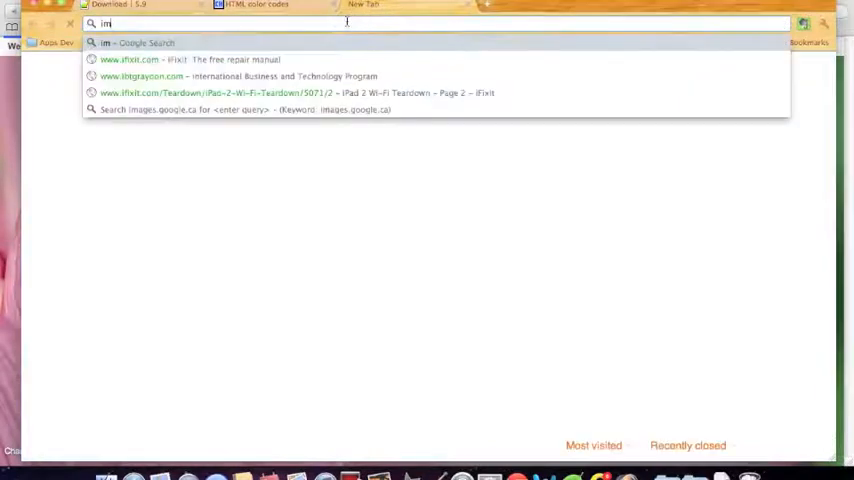
Save a blue Google Images background picture as 'bg…' into Desktop > HTML Website
type("age background")
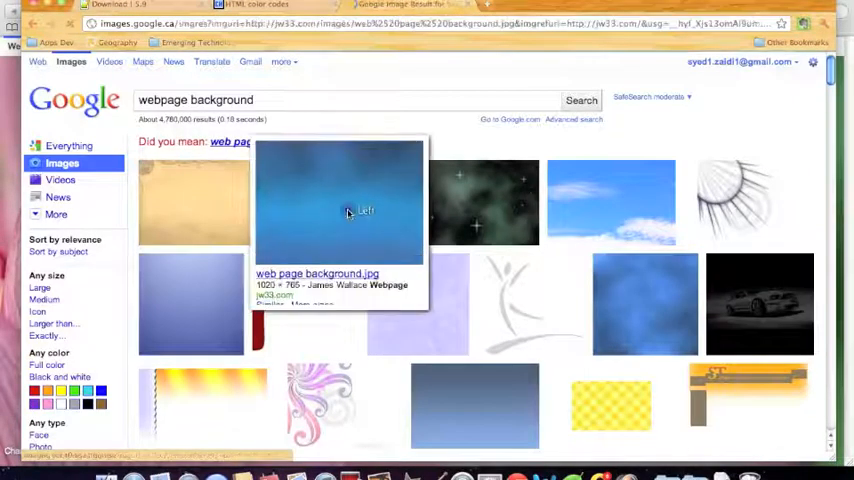
right_click(340, 200)
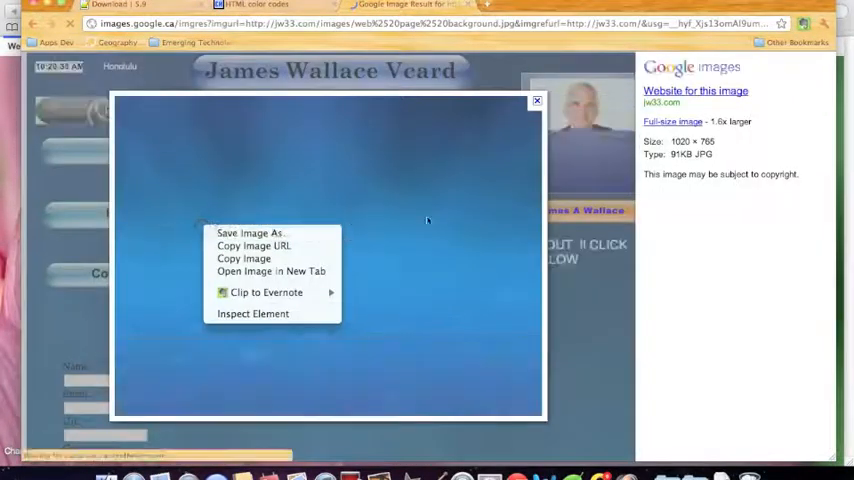
left_click(465, 244)
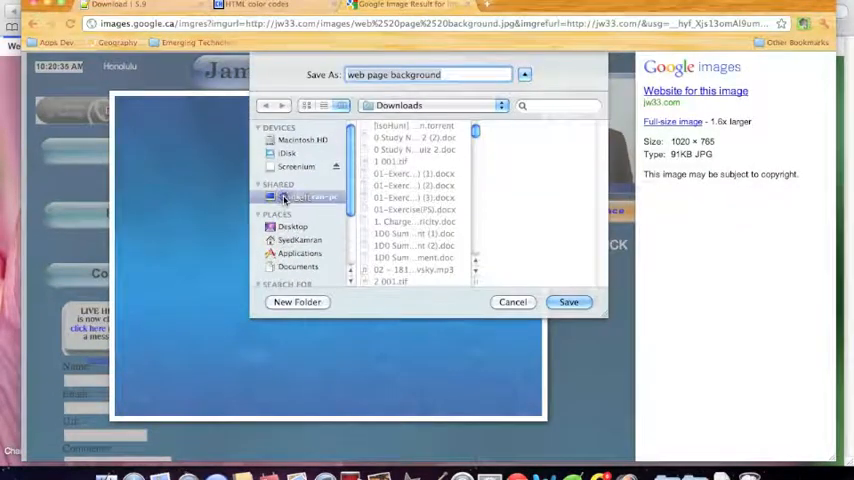
left_click(293, 226)
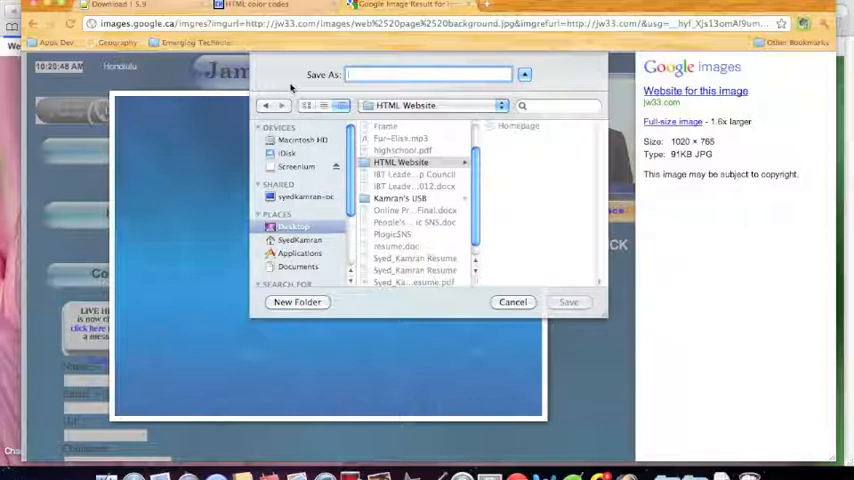
type("bg")
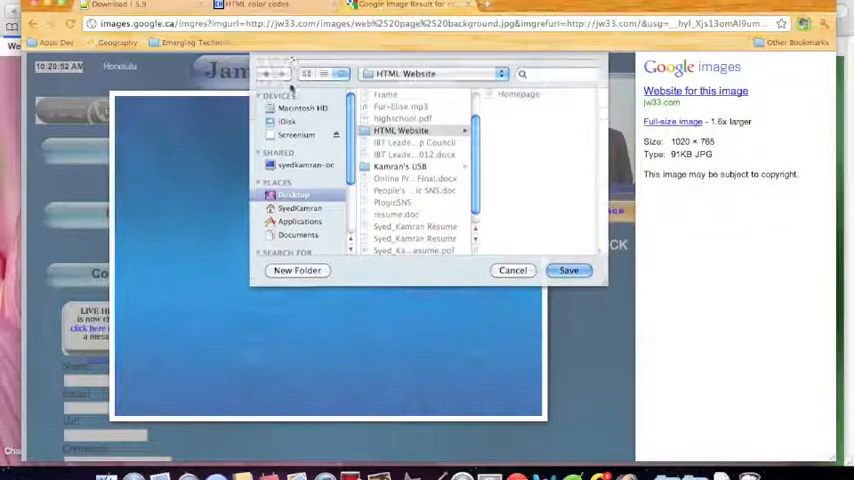
left_click(568, 270)
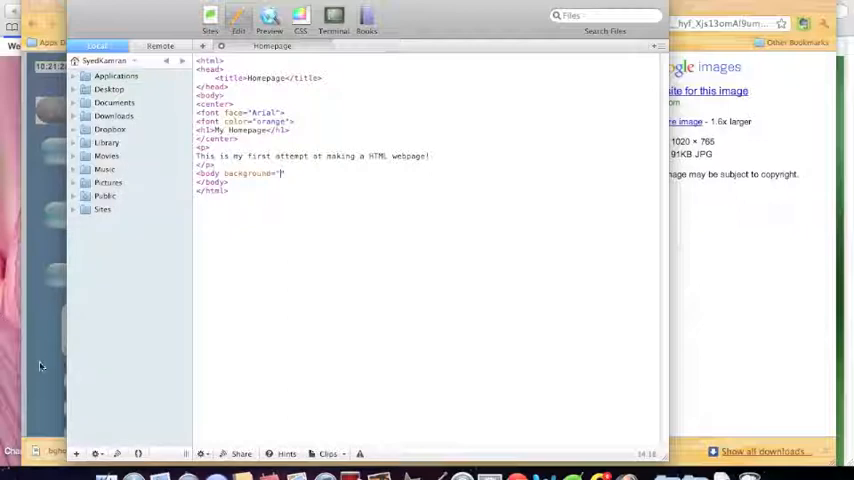
Type bghome.jpg as the body tag's background image value
type("bghome\"")
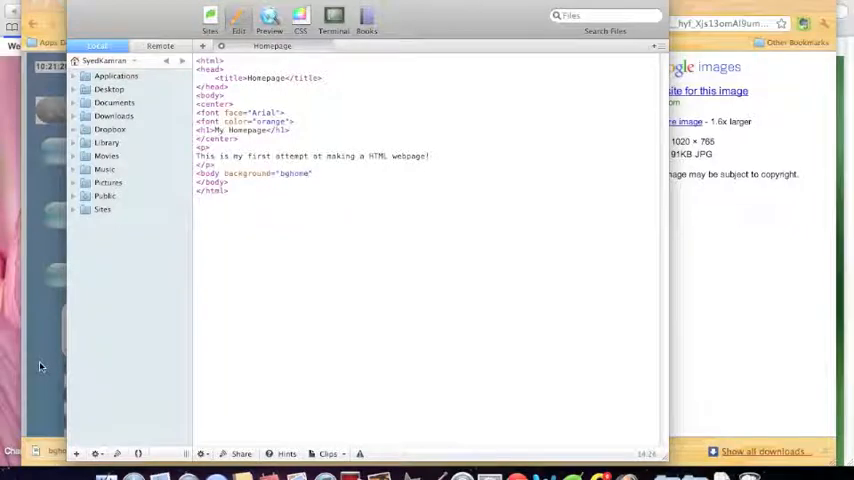
type(".jpg")
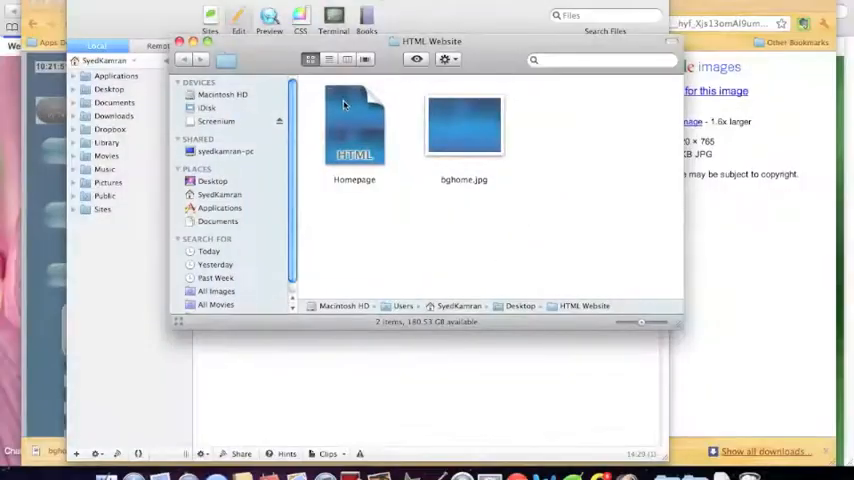
Preview Homepage in Safari to check the blue bghome background image
double_click(354, 125)
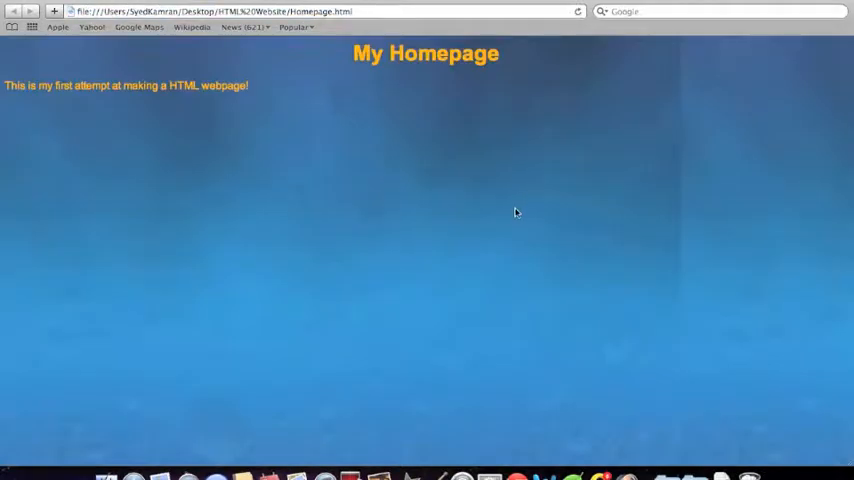
mouse_move(442, 398)
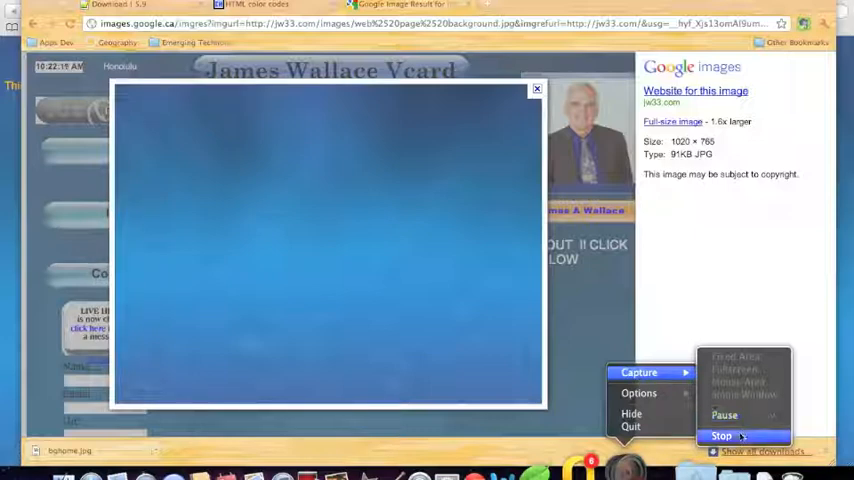
Open a new Chrome tab on the Google Images search page (images.google.ca)
left_click(721, 435)
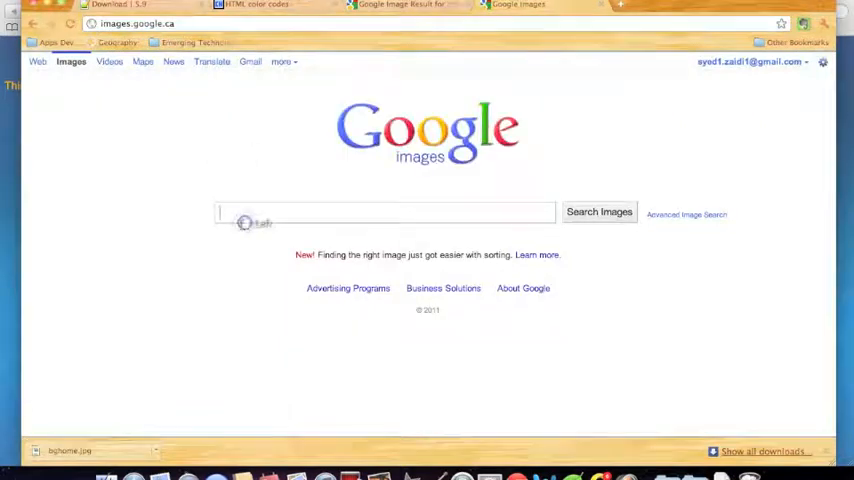
Search Google Images for 'simpsons' and save the Abbey Road picture as 'hey' in HTML Website
type("sl")
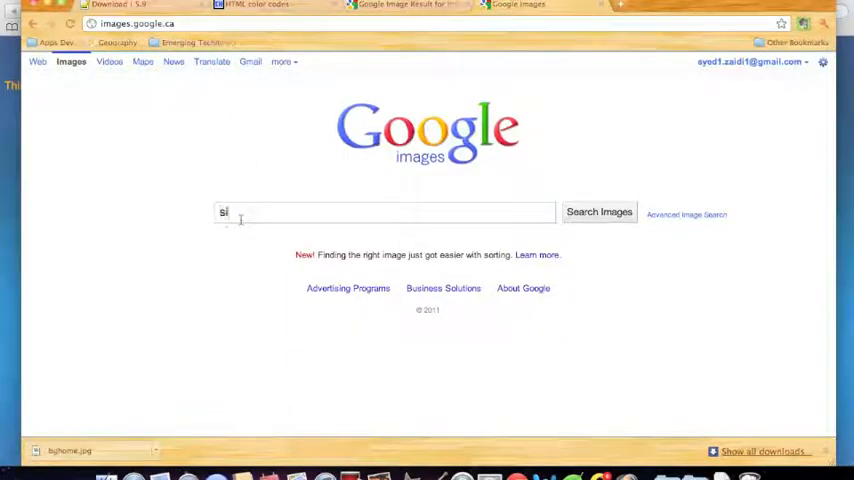
type("impsons")
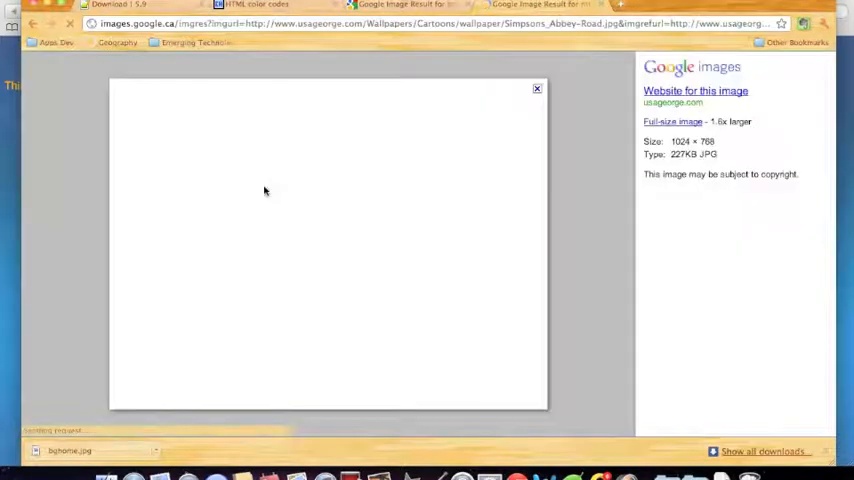
left_click(537, 89)
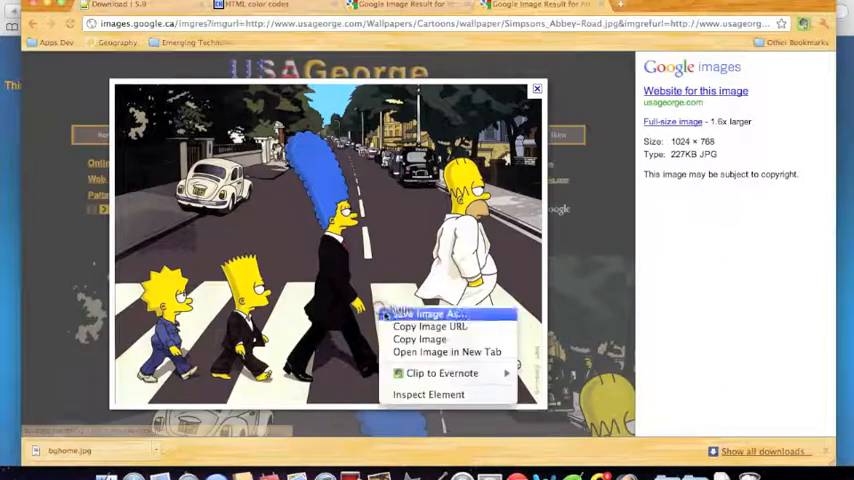
left_click(428, 314)
type("s")
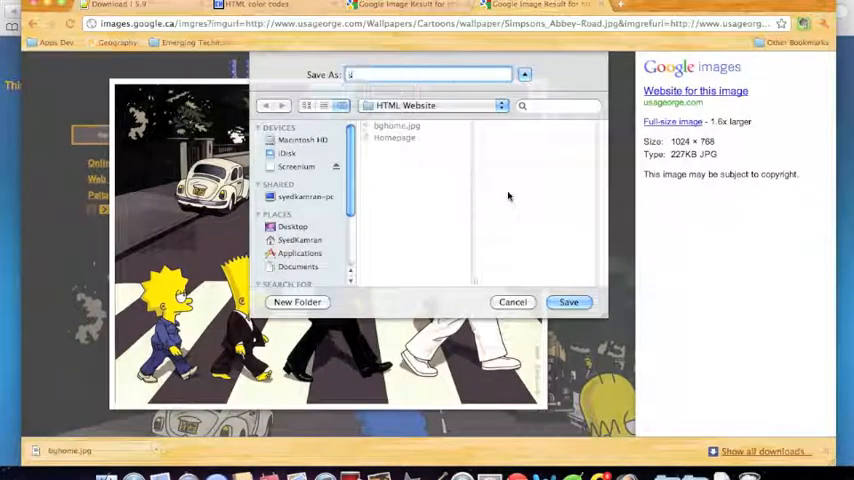
type("hey")
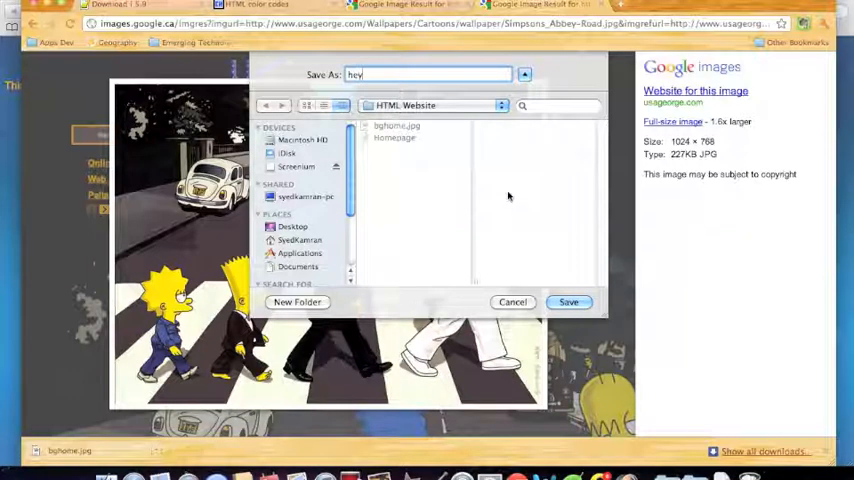
left_click(568, 301)
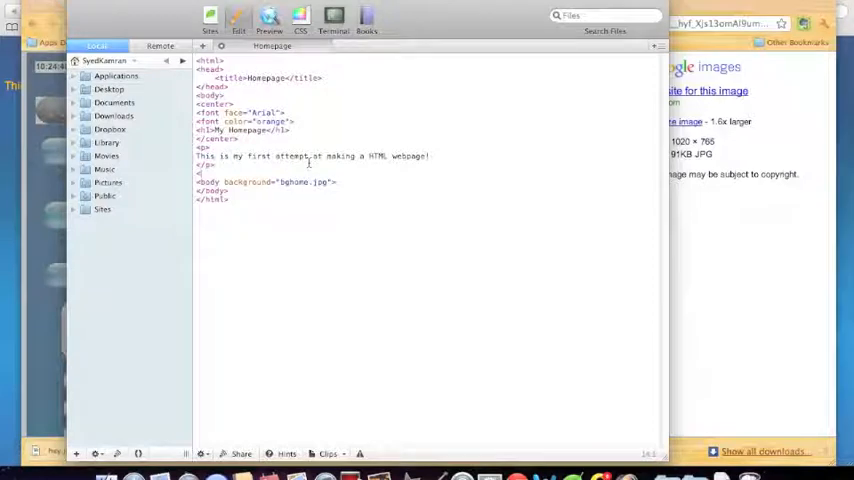
Add an <img src="hey.jpg"> tag above the body tag in the homepage
type("img src=\"hyf")
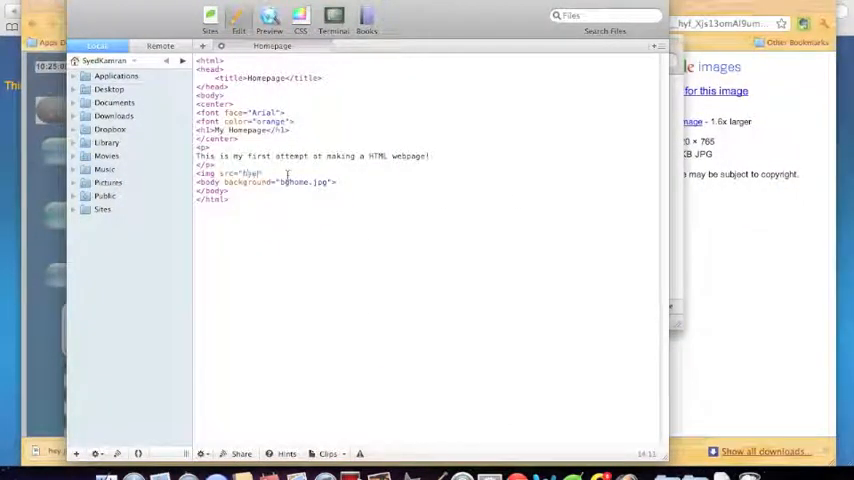
type("hey.jpg")
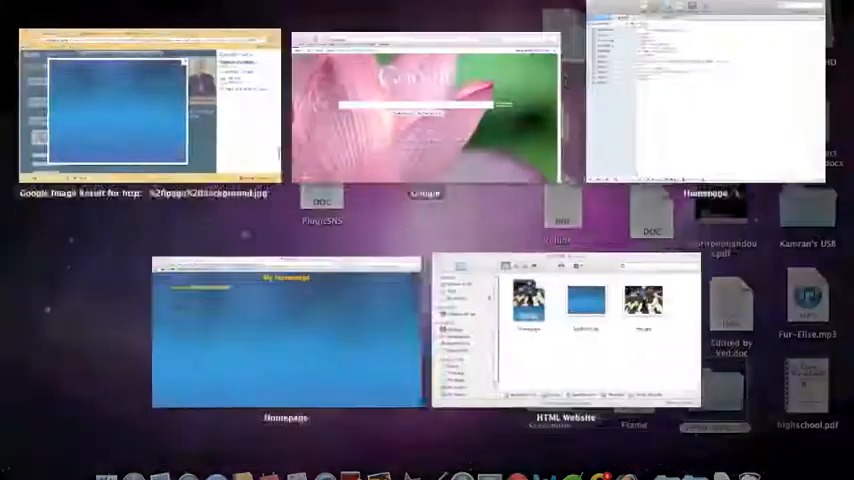
Open Homepage from the HTML Website folder to preview the Simpsons picture
left_click(567, 340)
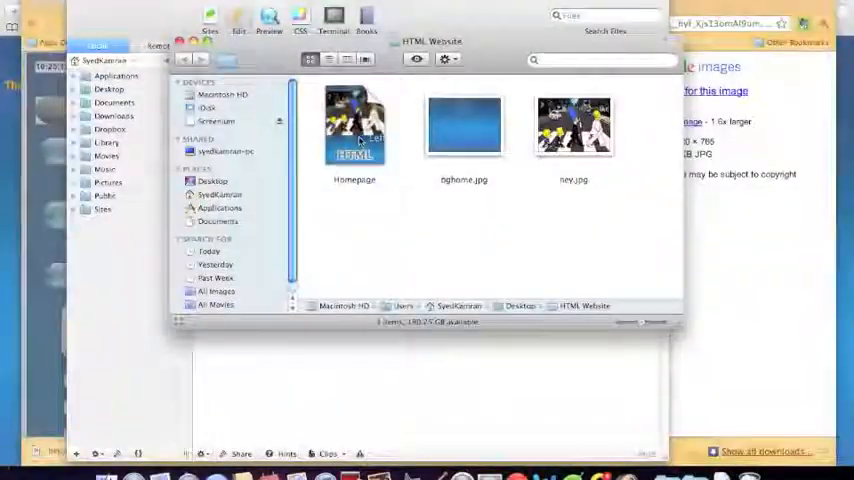
double_click(353, 125)
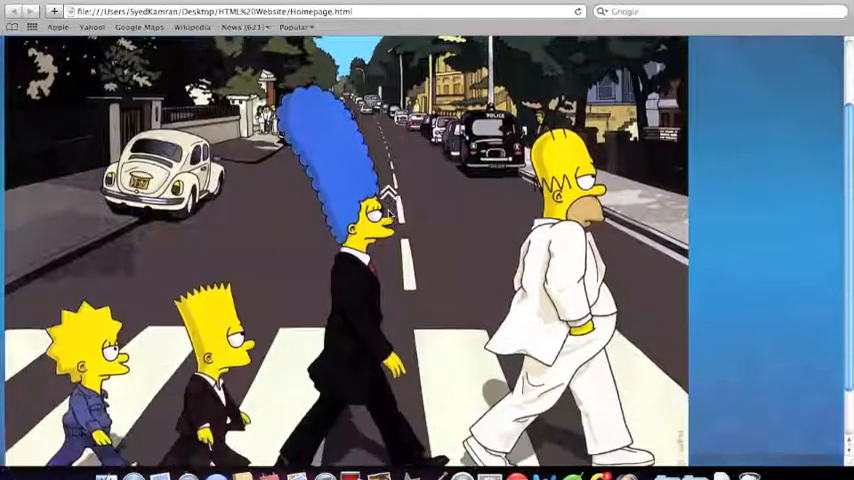